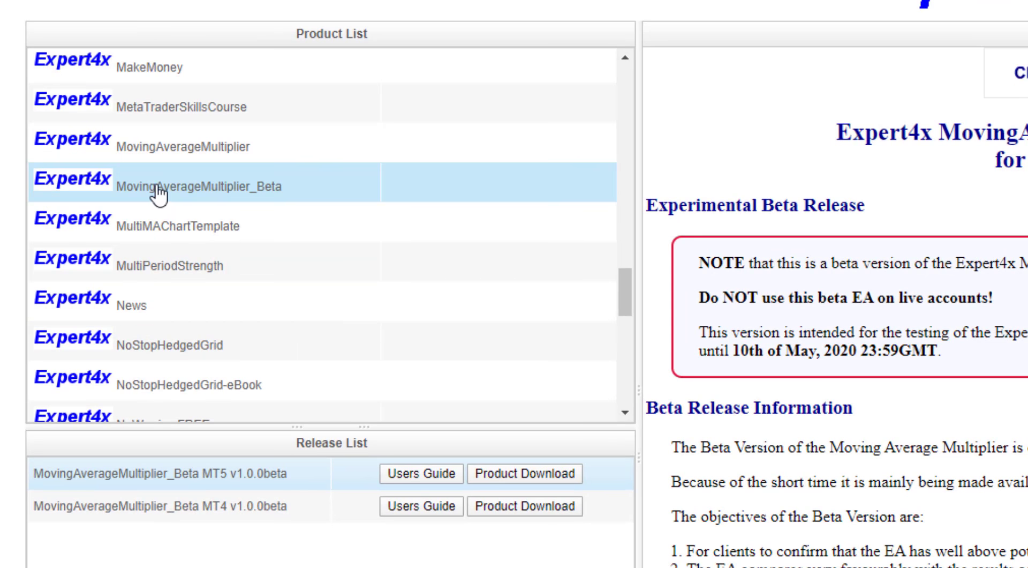
{"action": "mouse_move", "coordinate": [278, 200]}
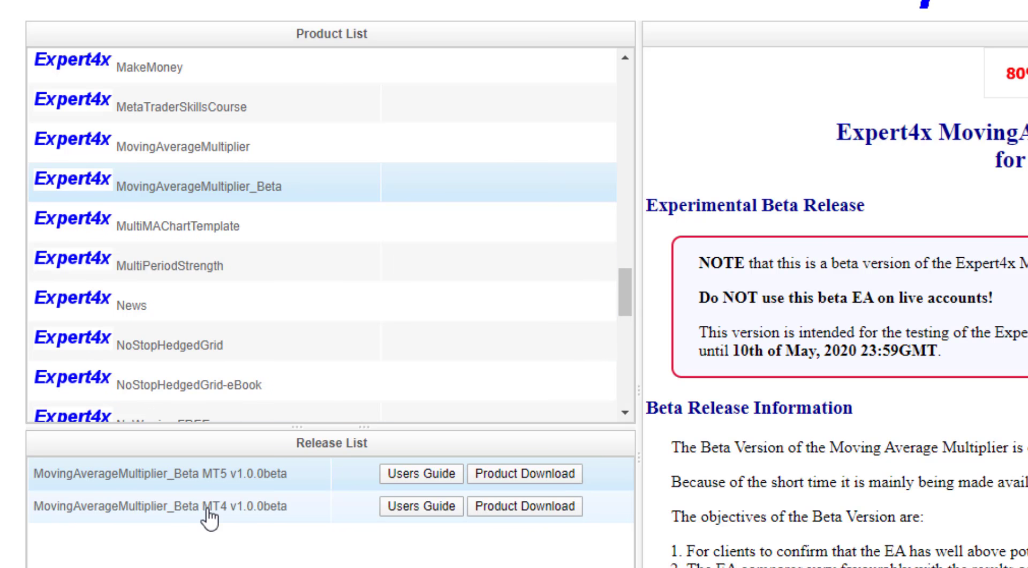
Open the MT4 v1.0.0beta release info for MovingAverageMultiplier_Beta on Expert4x
{"action": "left_click", "coordinate": [164, 506]}
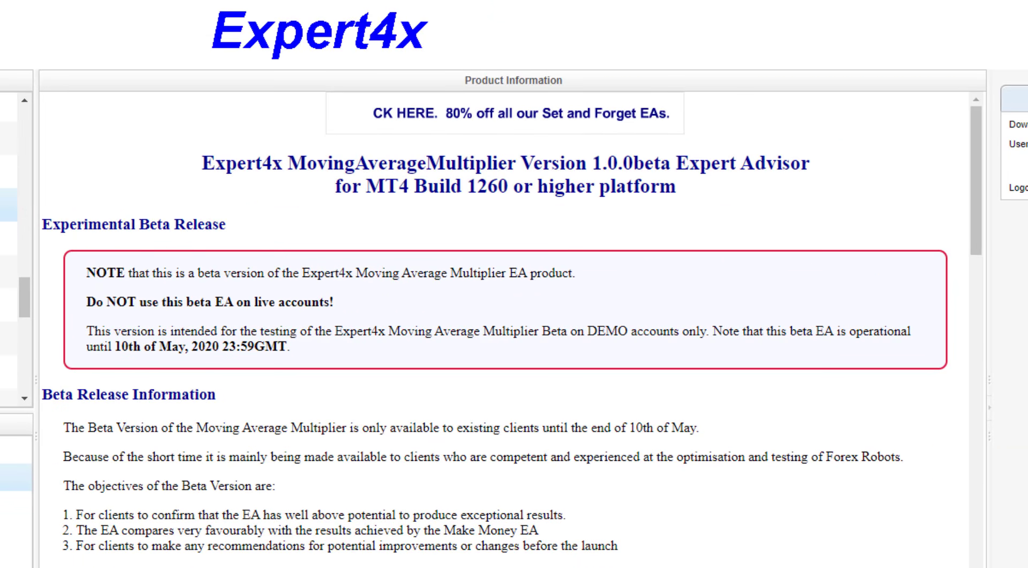
Open the FOREX Markets details on the MovingAverageMultiplier Analysis Overview page
{"action": "scroll", "scroll_direction": "down", "scroll_amount": 3}
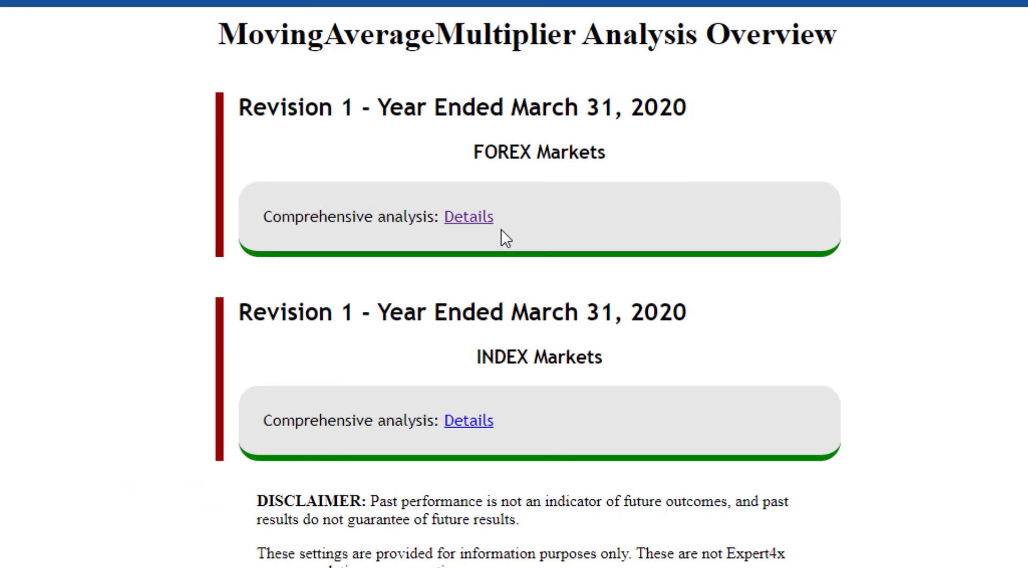
{"action": "mouse_move", "coordinate": [484, 176]}
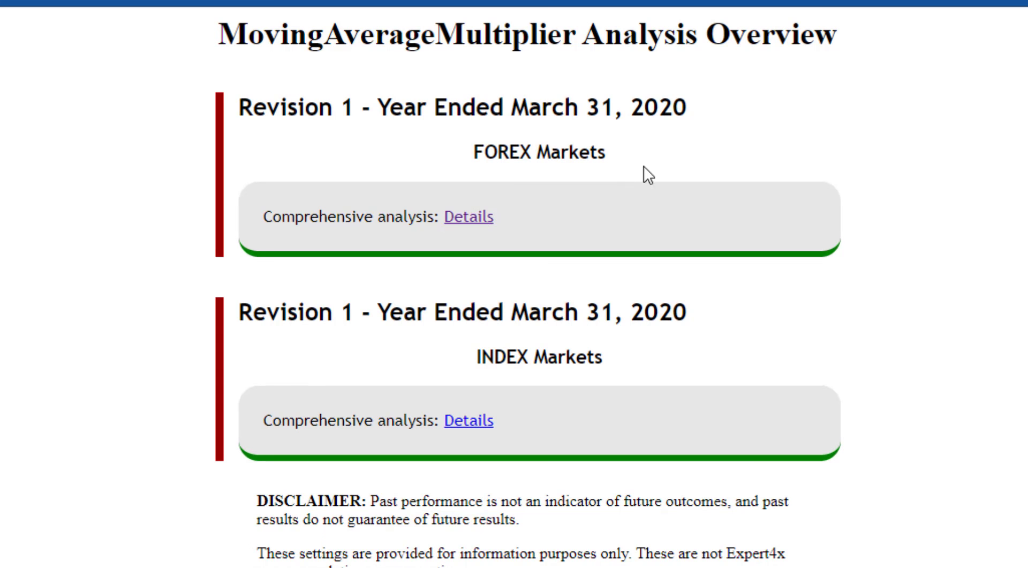
{"action": "left_click", "coordinate": [469, 217]}
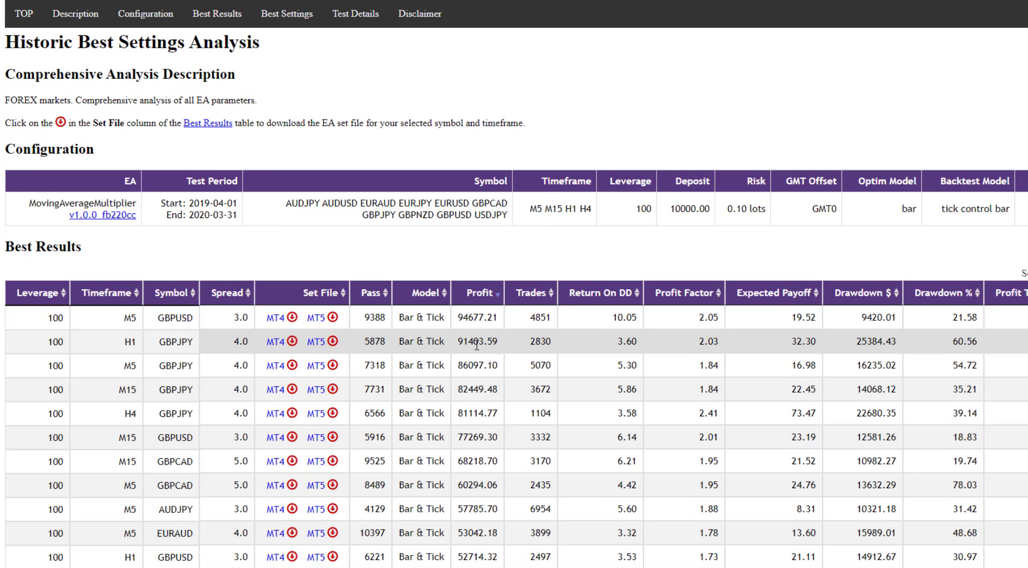
{"action": "mouse_move", "coordinate": [183, 357]}
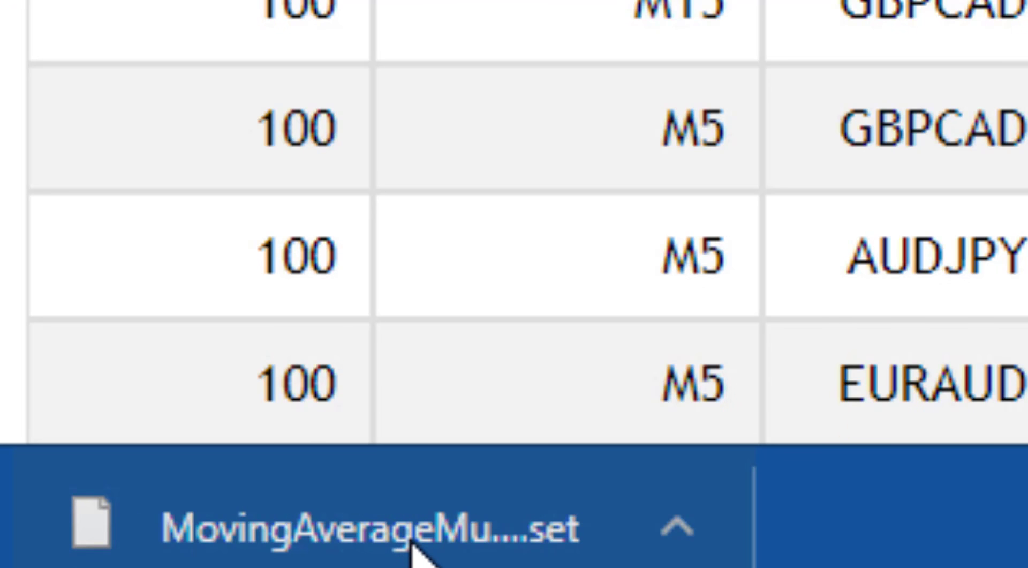
{"action": "mouse_move", "coordinate": [636, 376]}
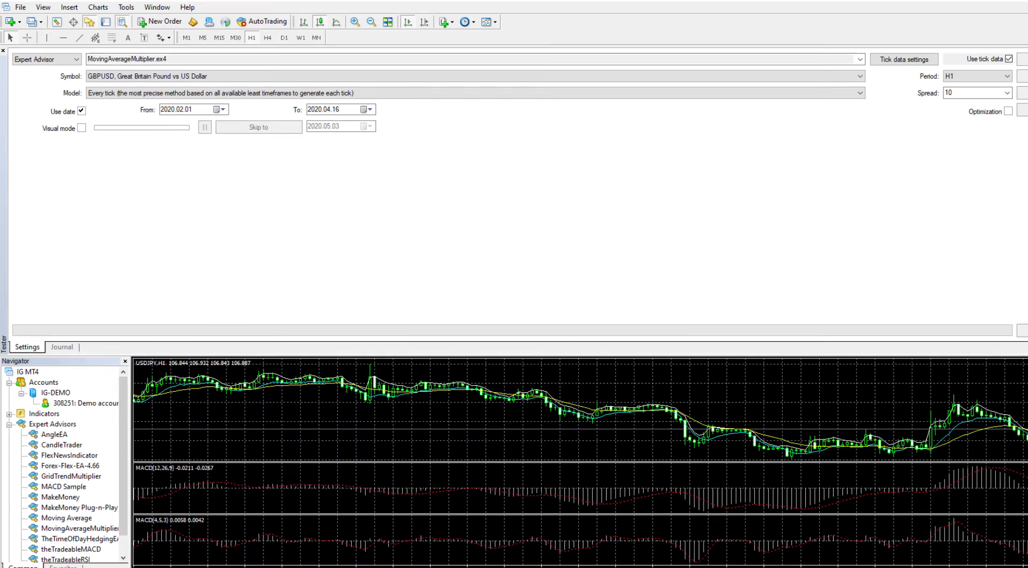
{"action": "mouse_move", "coordinate": [543, 170]}
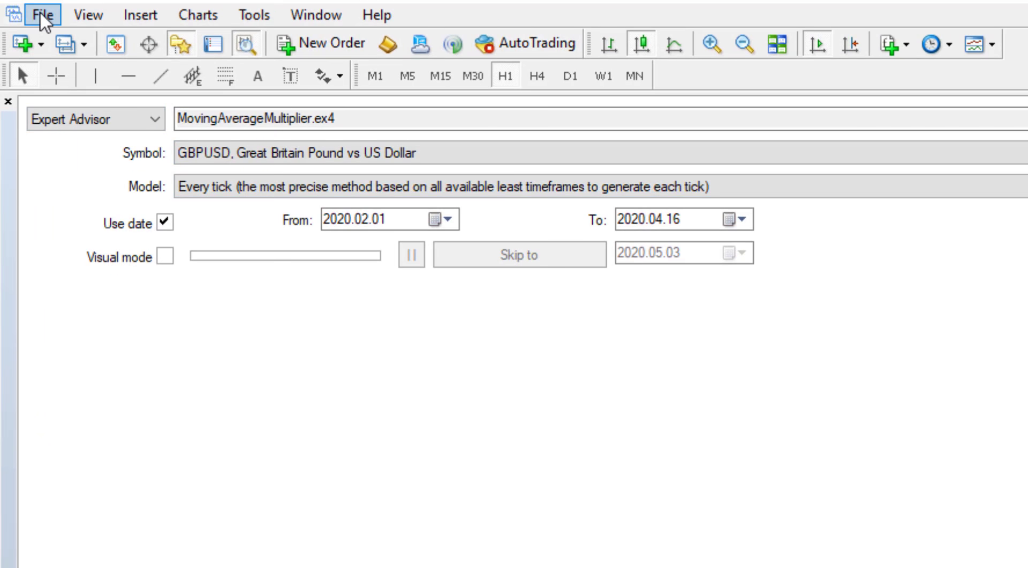
Open MetaTrader 4's data folder via File > Open Data Folder
{"action": "left_click", "coordinate": [42, 15]}
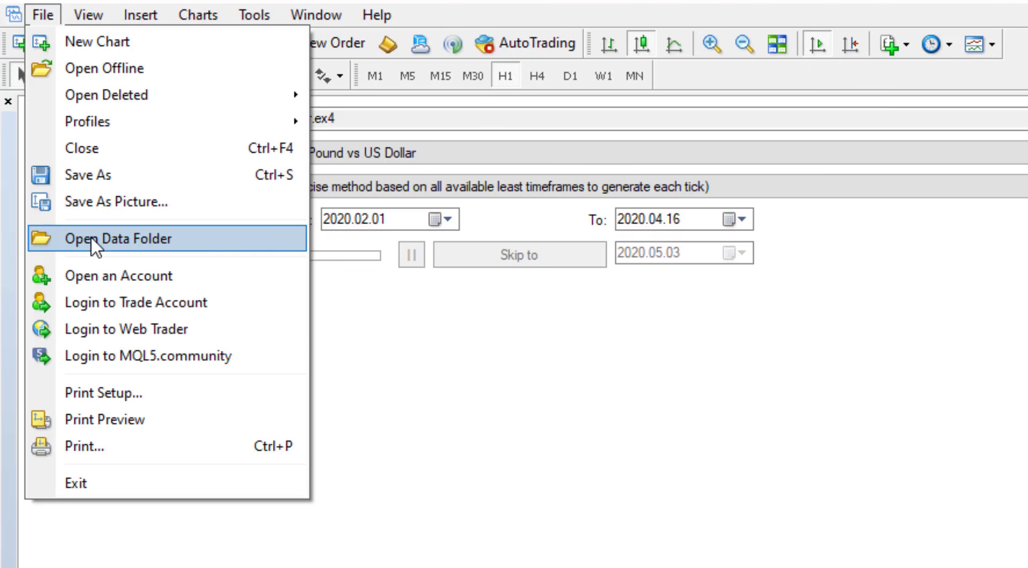
{"action": "left_click", "coordinate": [118, 237]}
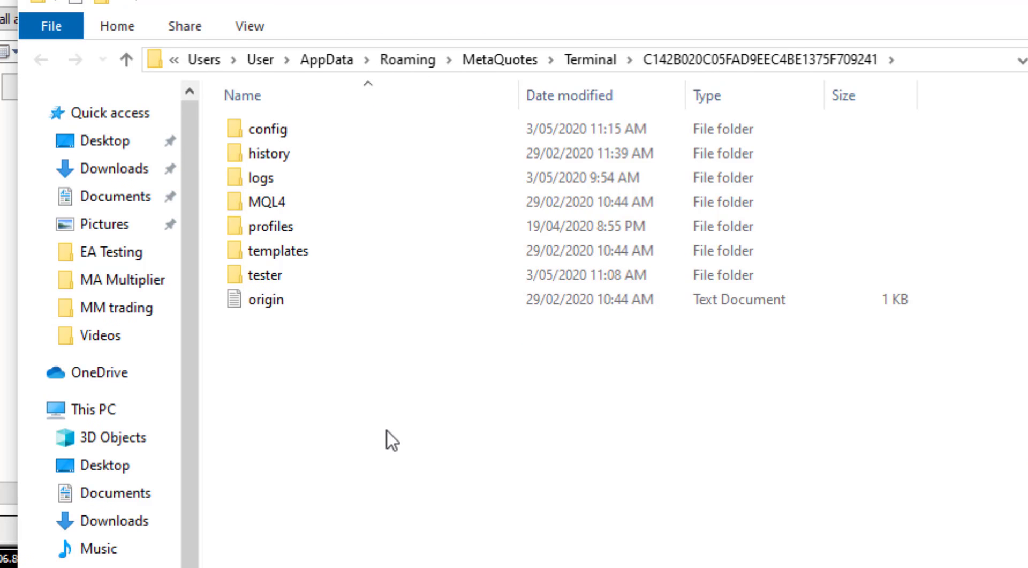
{"action": "mouse_move", "coordinate": [391, 418]}
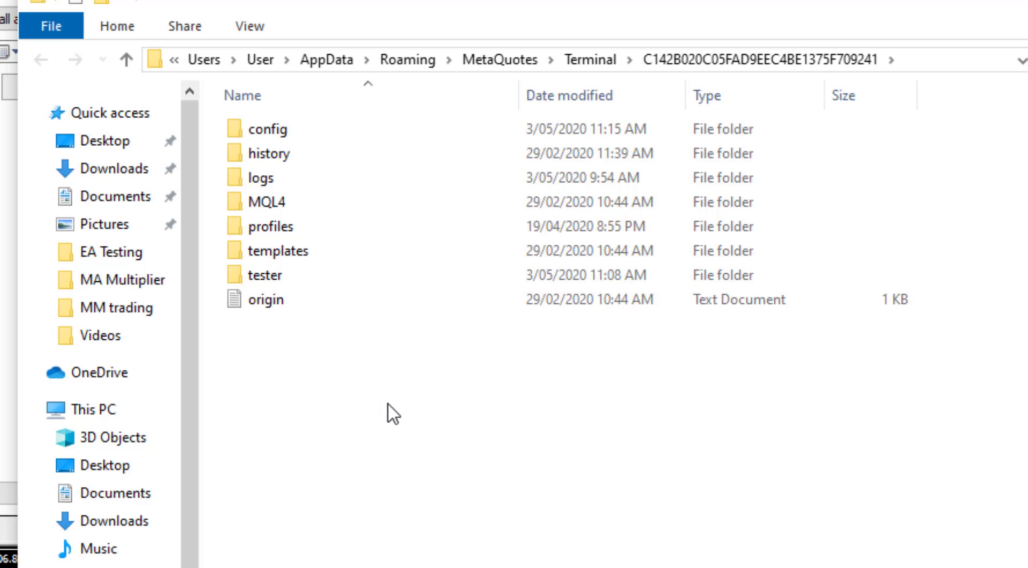
Create a 'setfiles' folder in tester and paste the MovingAverageMultiplier set file into it
{"action": "left_click", "coordinate": [264, 202]}
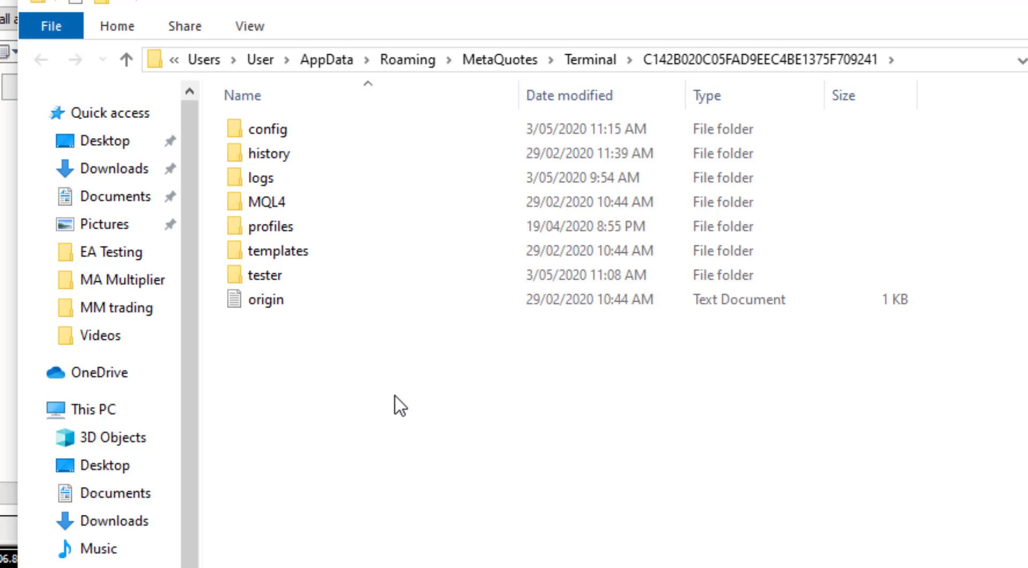
{"action": "mouse_move", "coordinate": [264, 275]}
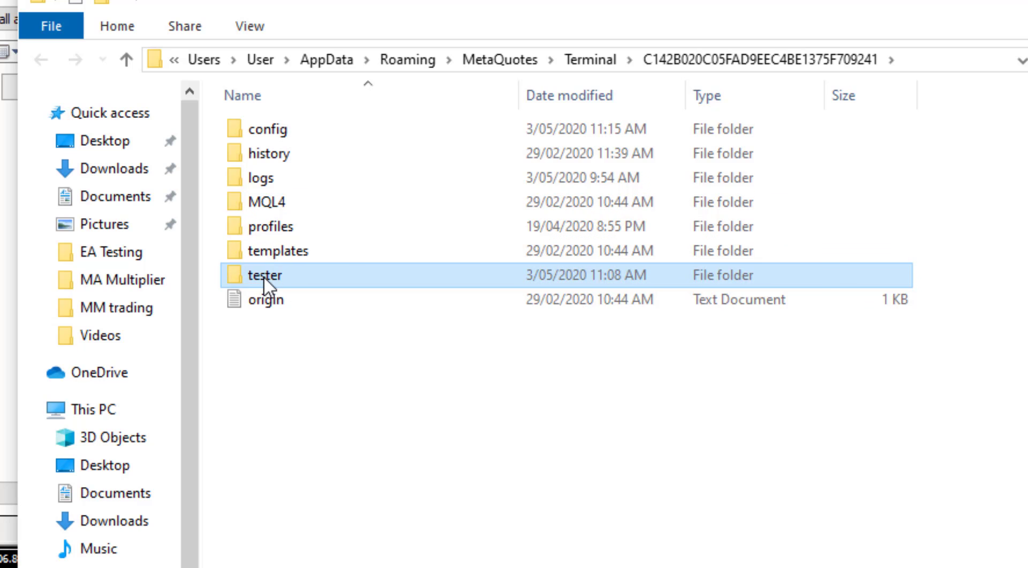
{"action": "double_click", "coordinate": [264, 274]}
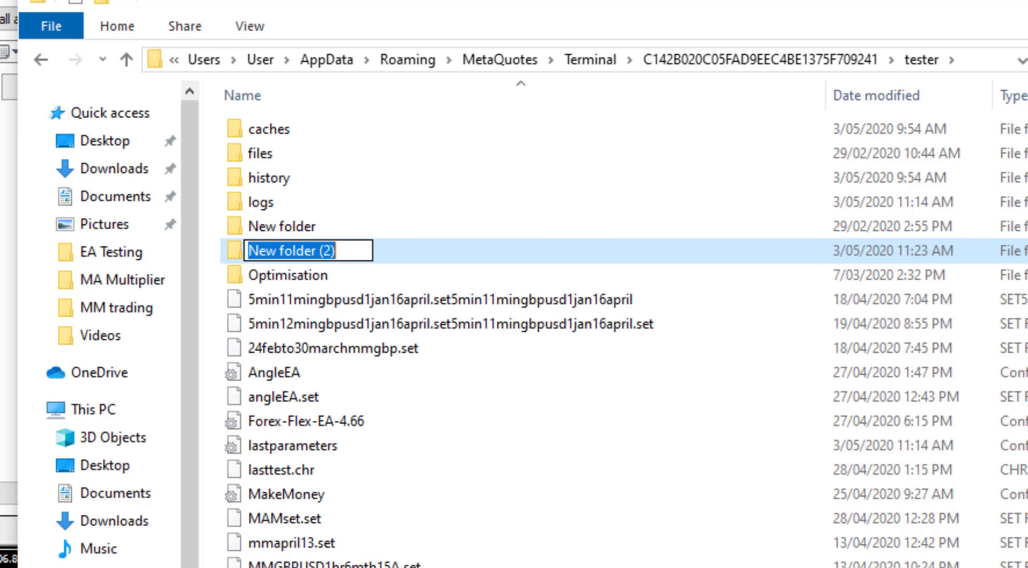
{"action": "type", "text": "setfi"}
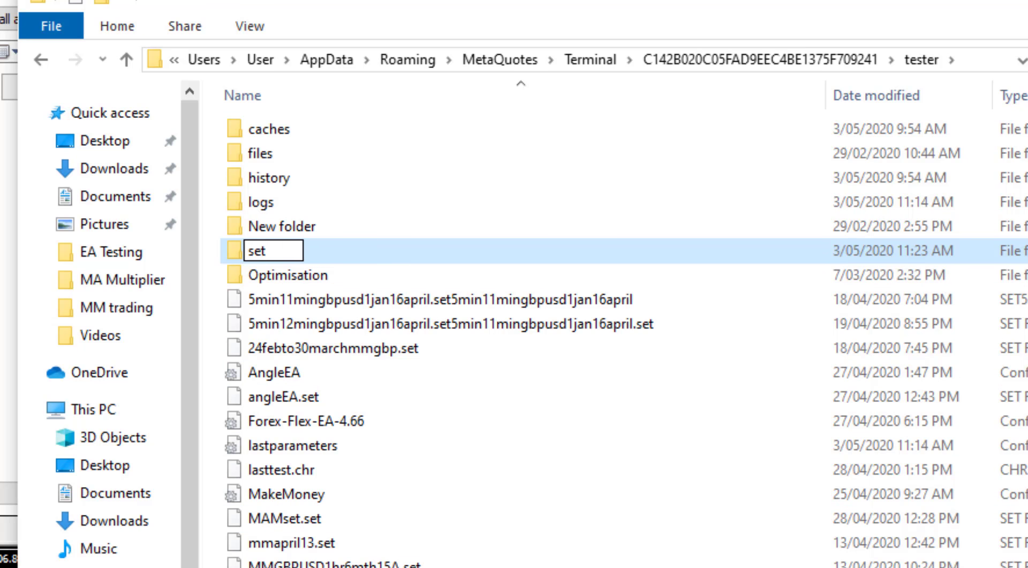
{"action": "type", "text": "les"}
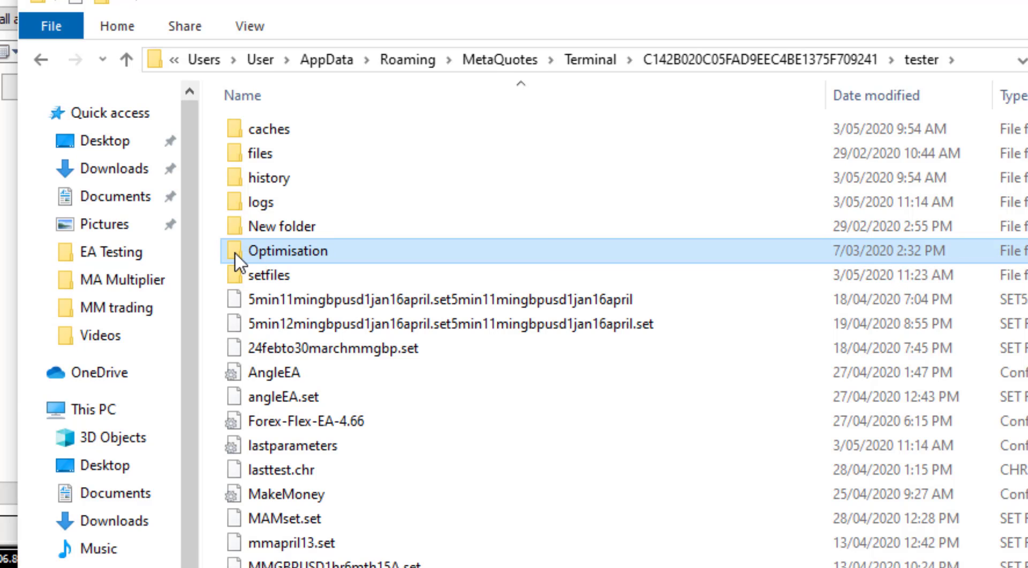
{"action": "double_click", "coordinate": [269, 275]}
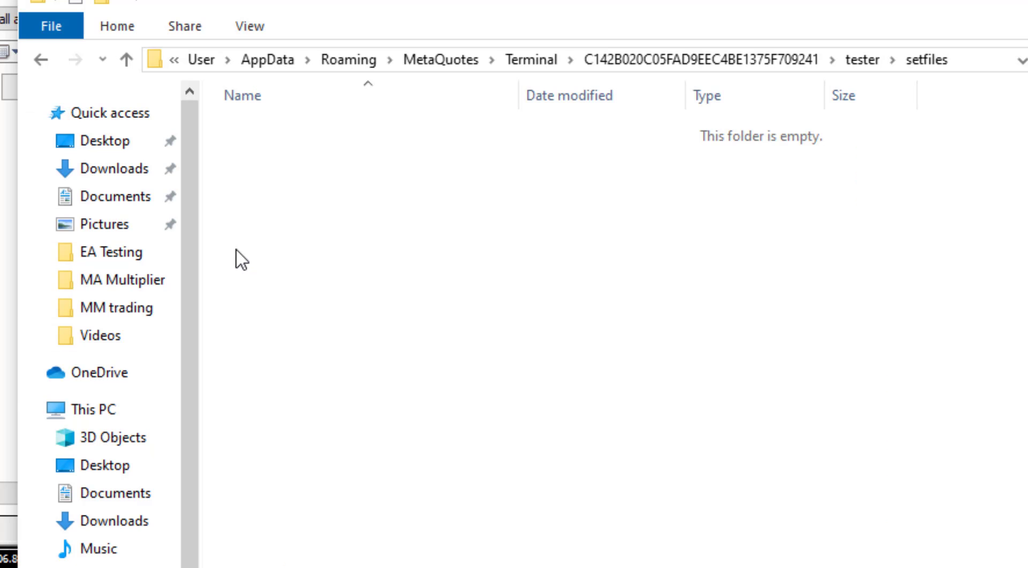
{"action": "right_click", "coordinate": [526, 301]}
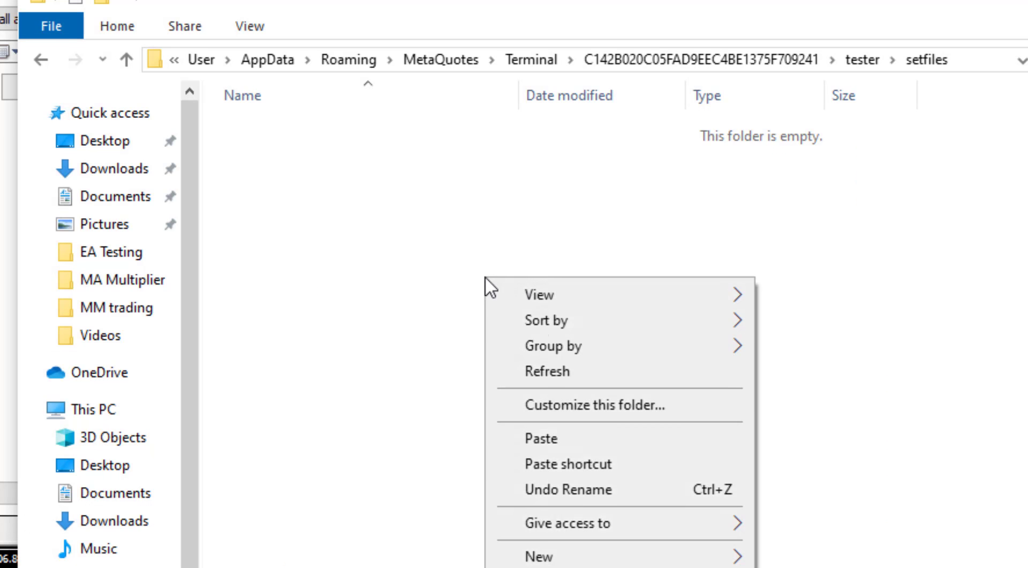
{"action": "left_click", "coordinate": [539, 437]}
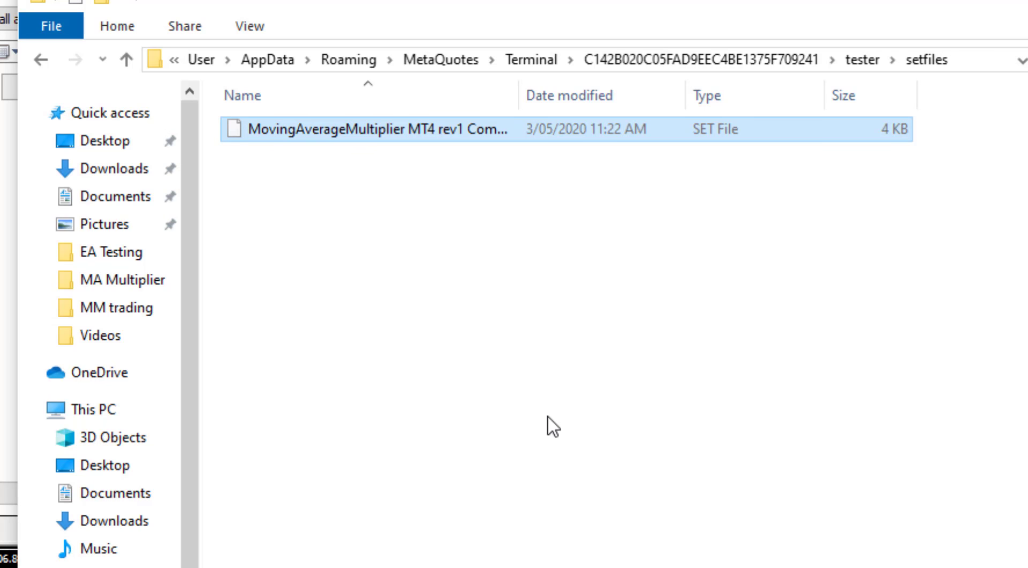
{"action": "mouse_move", "coordinate": [392, 146]}
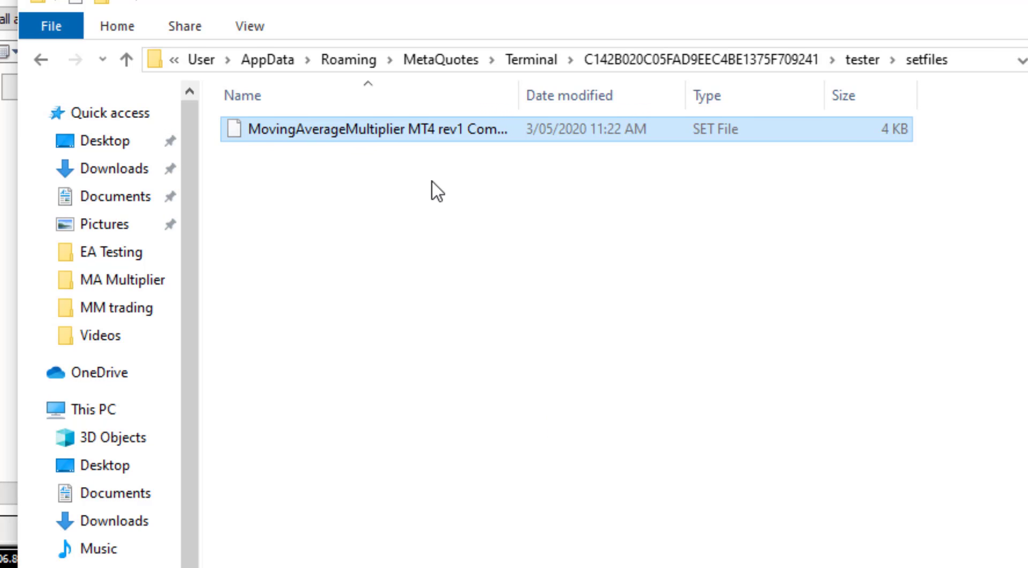
{"action": "mouse_move", "coordinate": [390, 144]}
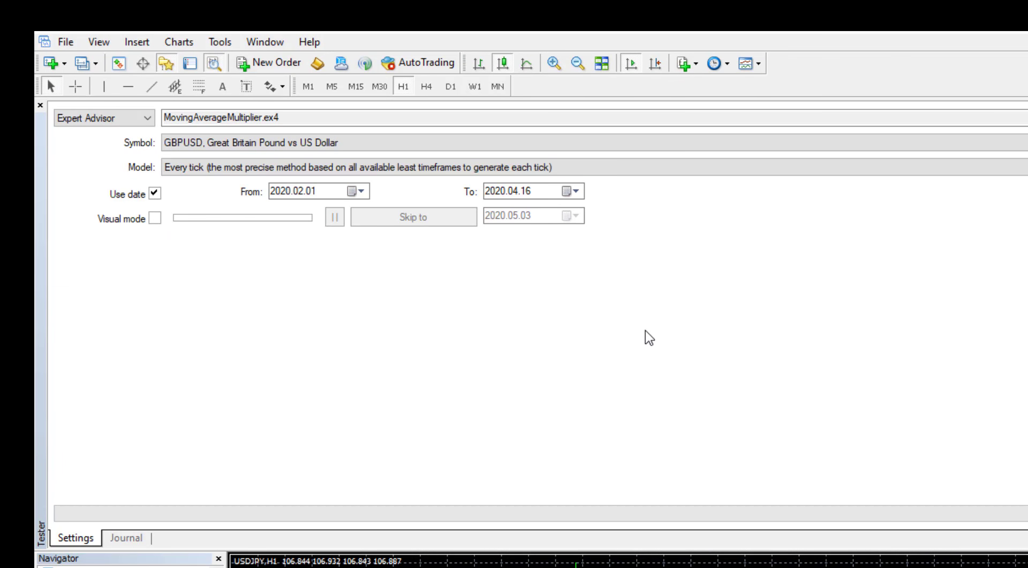
{"action": "mouse_move", "coordinate": [804, 240]}
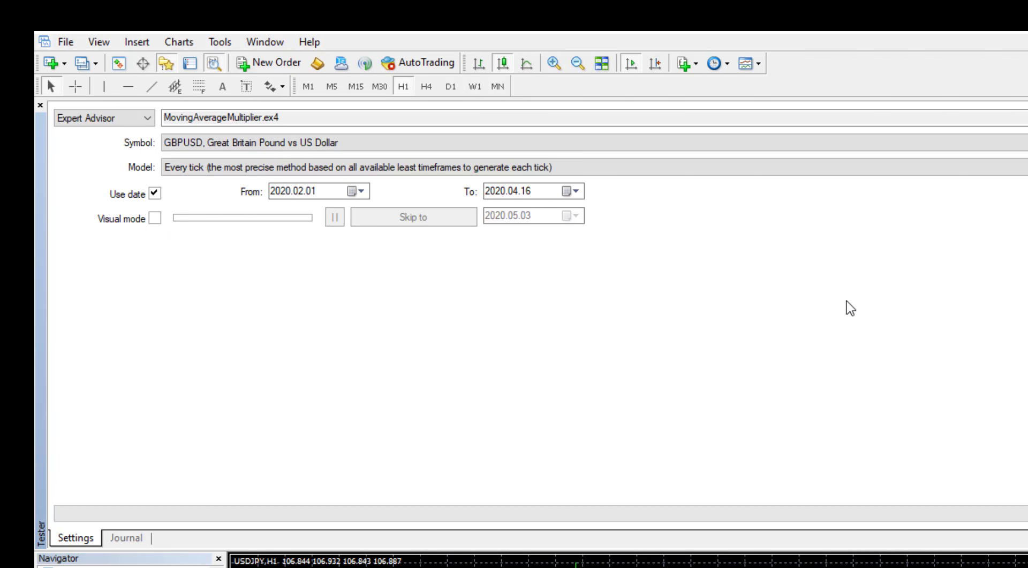
Set the Strategy Tester model to 'Open prices only' and the spread to 50
{"action": "left_click", "coordinate": [249, 118]}
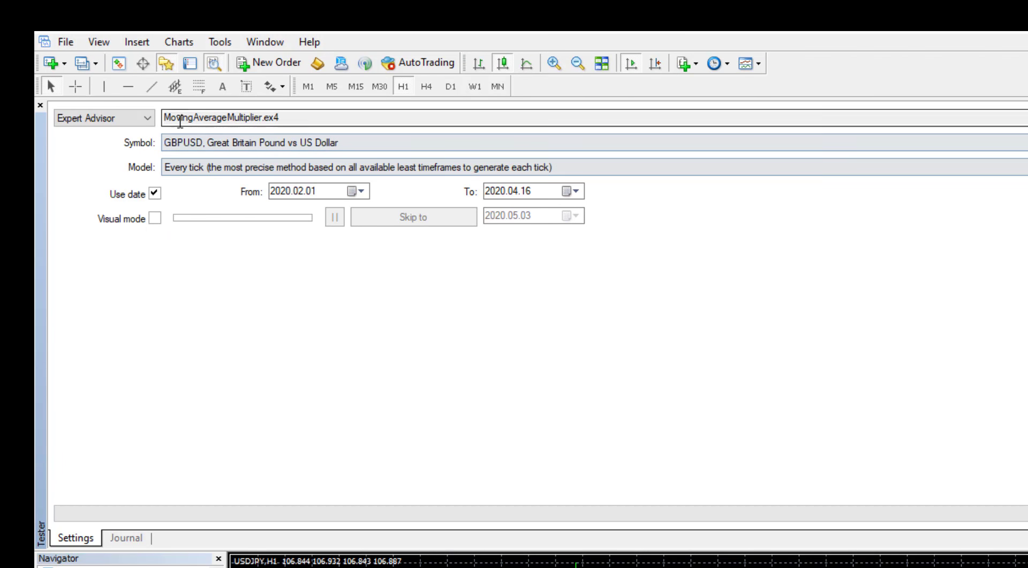
{"action": "left_click", "coordinate": [262, 143]}
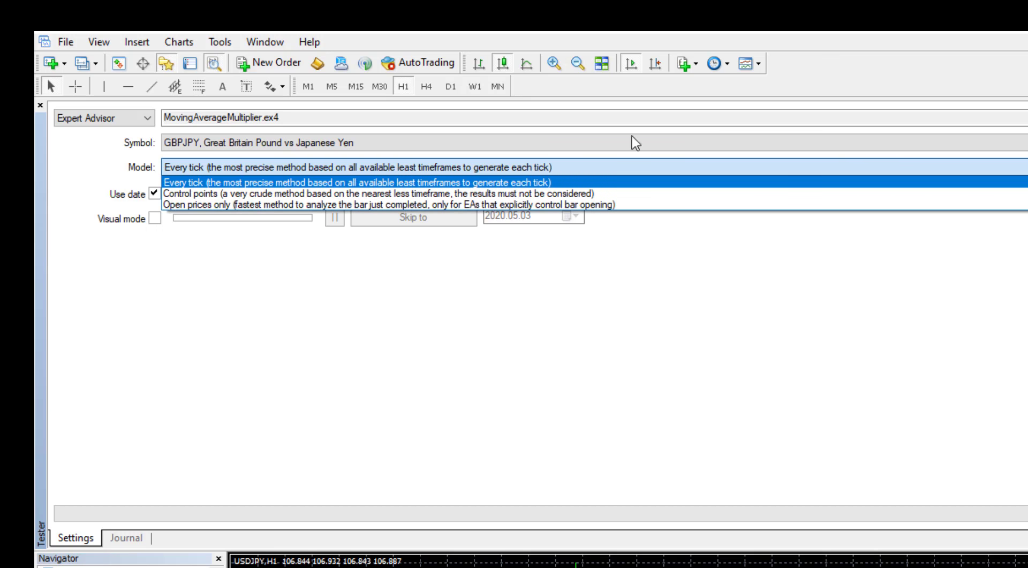
{"action": "left_click", "coordinate": [397, 205]}
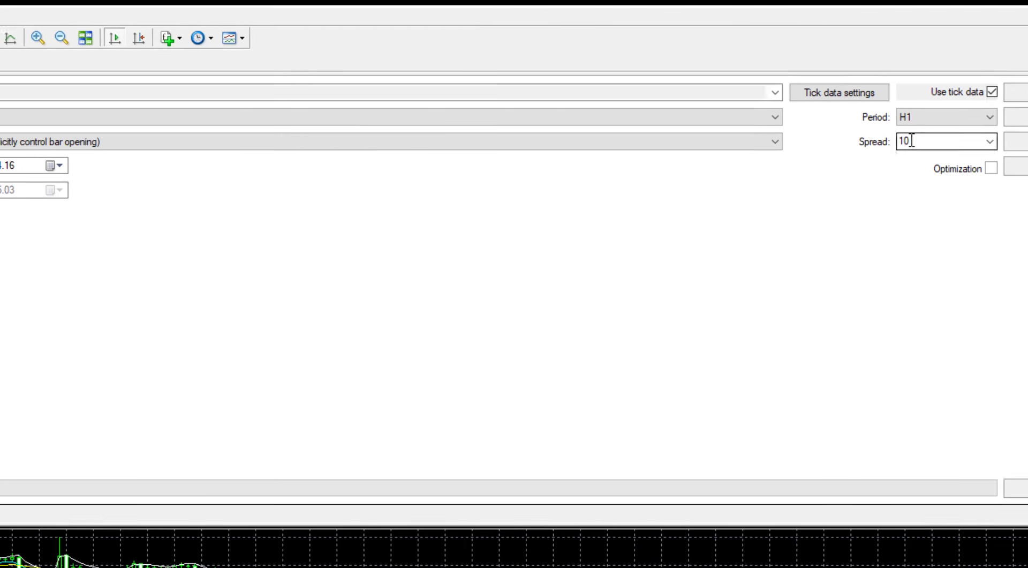
{"action": "left_click", "coordinate": [877, 136]}
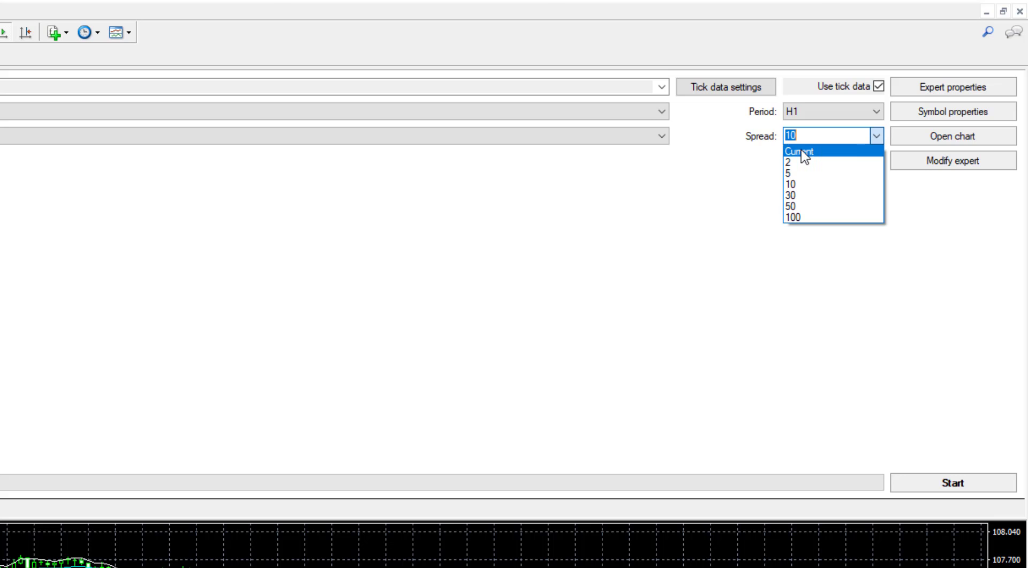
{"action": "mouse_move", "coordinate": [794, 183]}
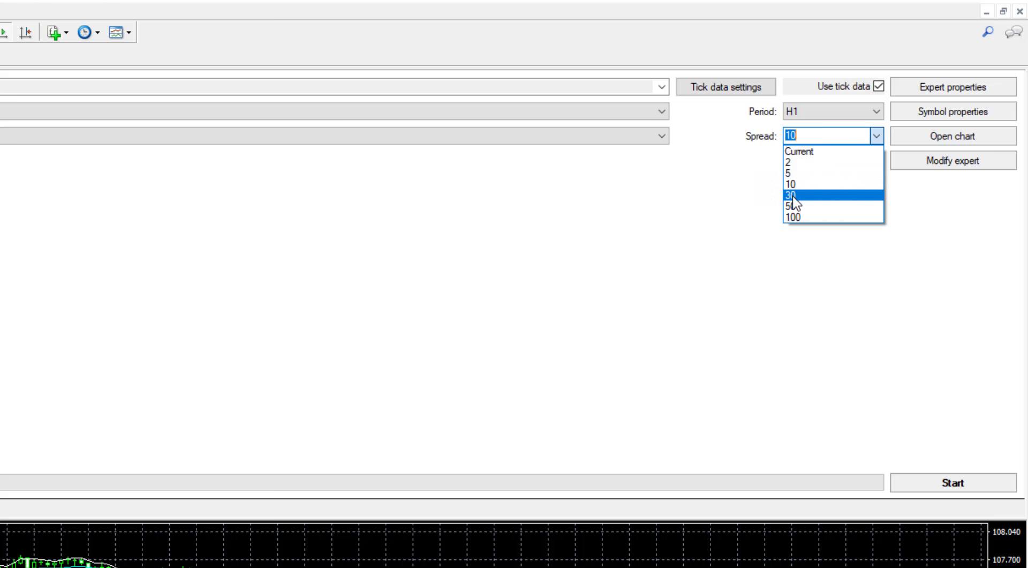
{"action": "mouse_move", "coordinate": [794, 206]}
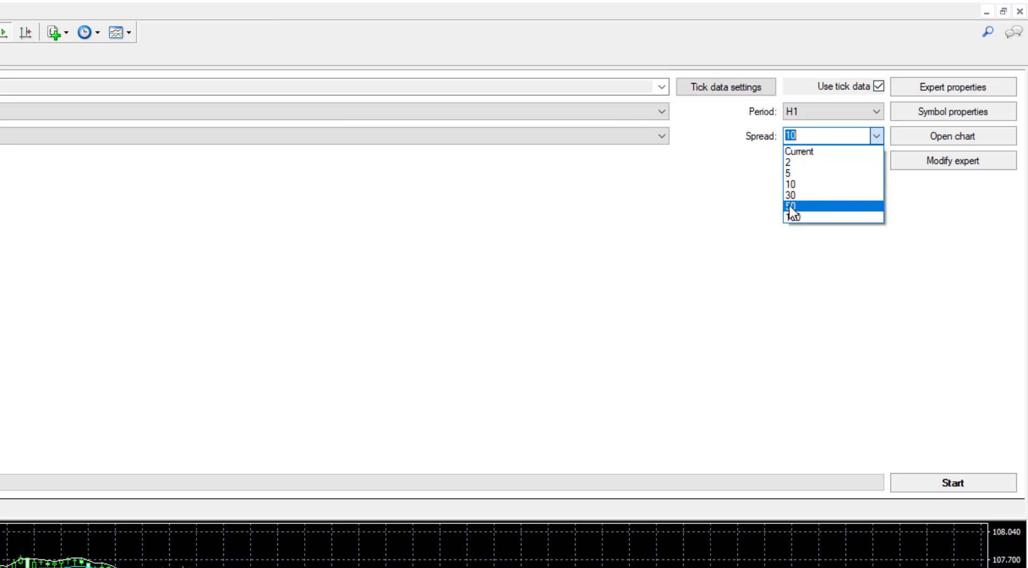
{"action": "left_click", "coordinate": [792, 205]}
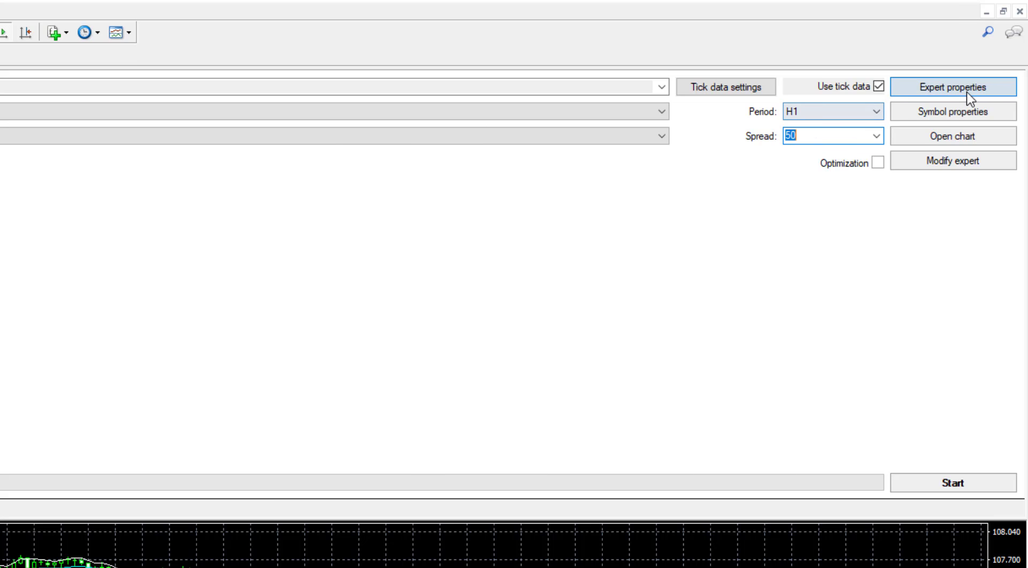
Load the GBPJPY H1 MovingAverageMultiplier .set file from setfiles into Expert properties Inputs
{"action": "left_click", "coordinate": [952, 87]}
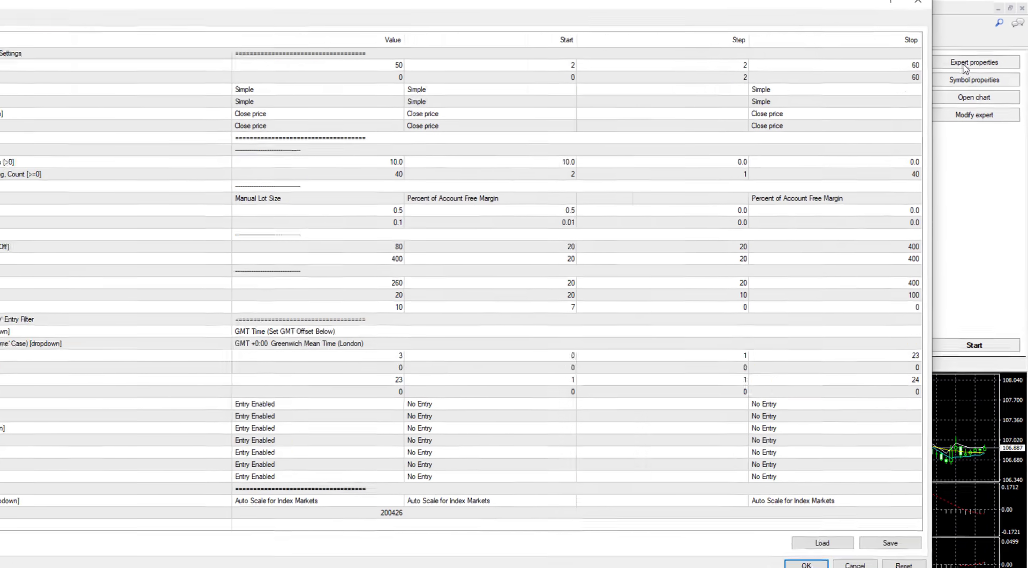
{"action": "mouse_move", "coordinate": [474, 447]}
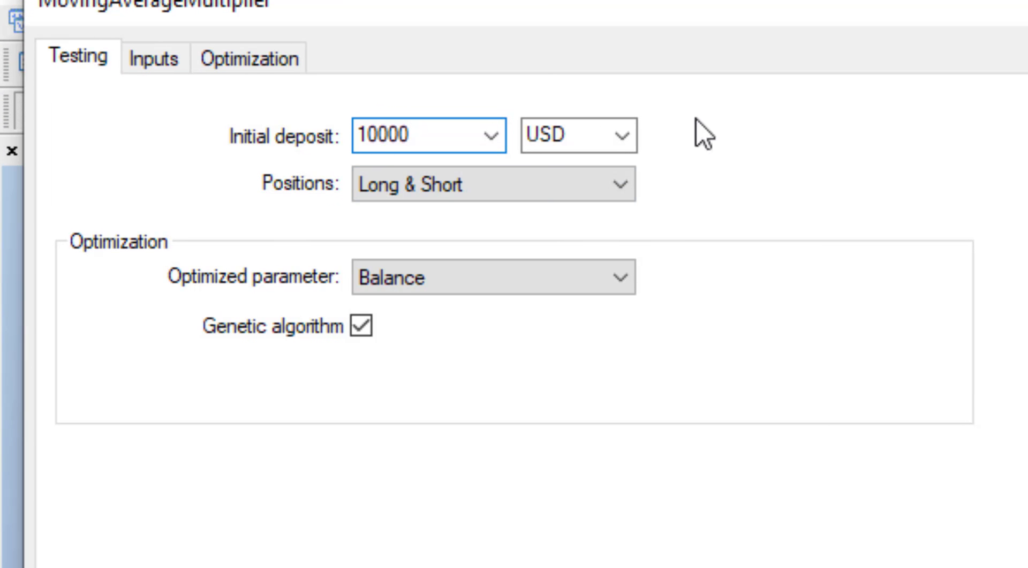
{"action": "left_click", "coordinate": [152, 58]}
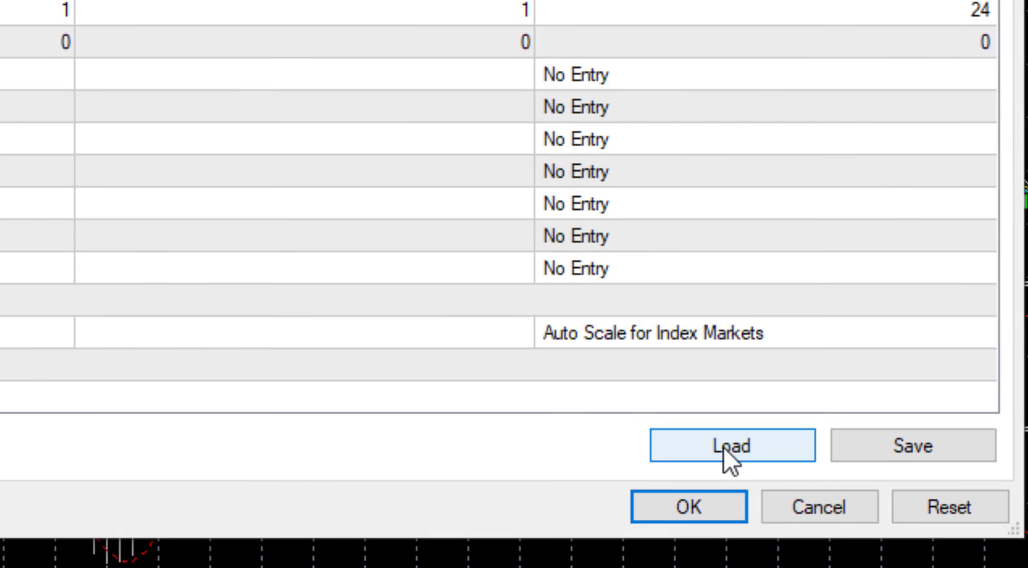
{"action": "left_click", "coordinate": [729, 444]}
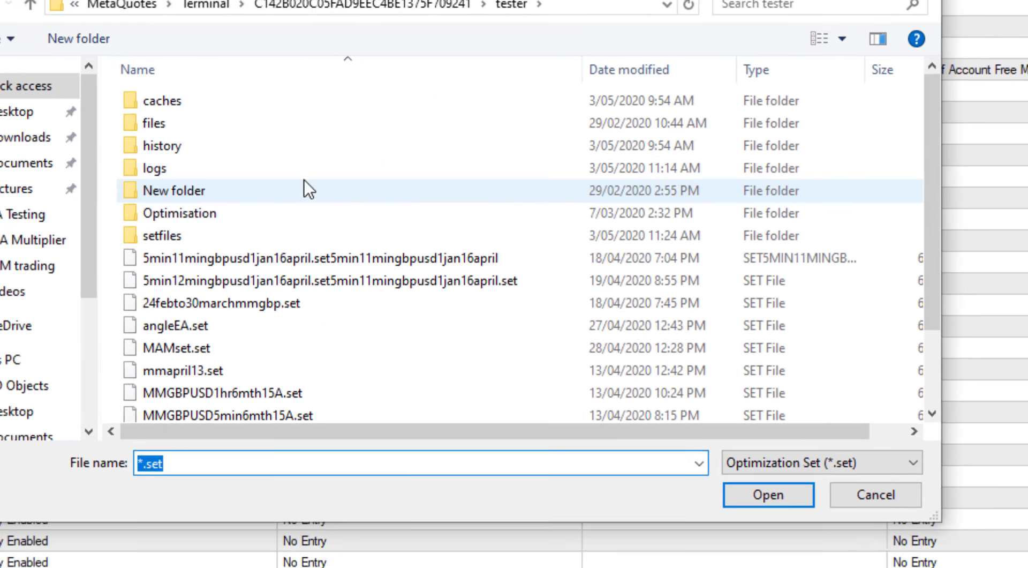
{"action": "double_click", "coordinate": [231, 275]}
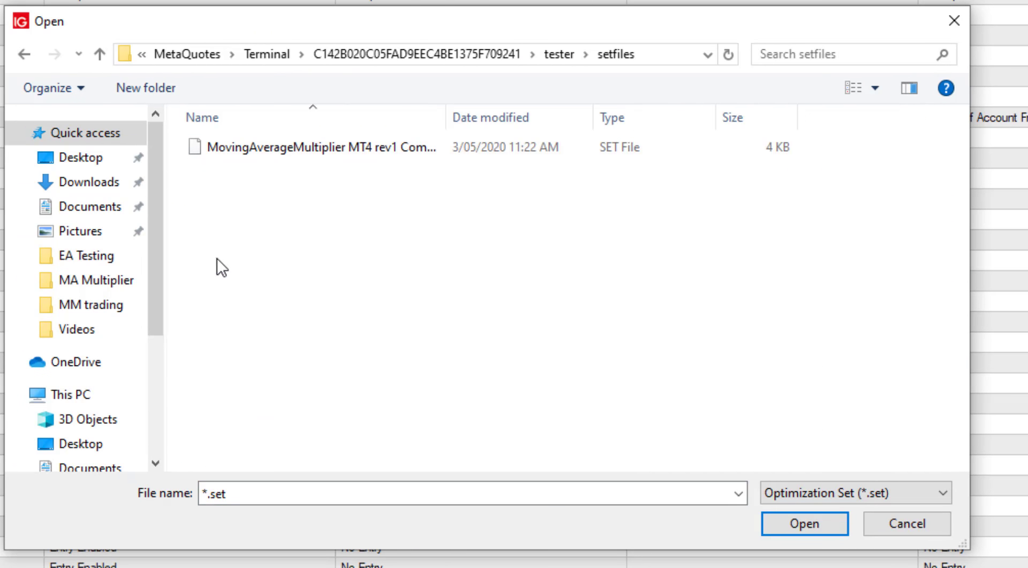
{"action": "left_click", "coordinate": [315, 146]}
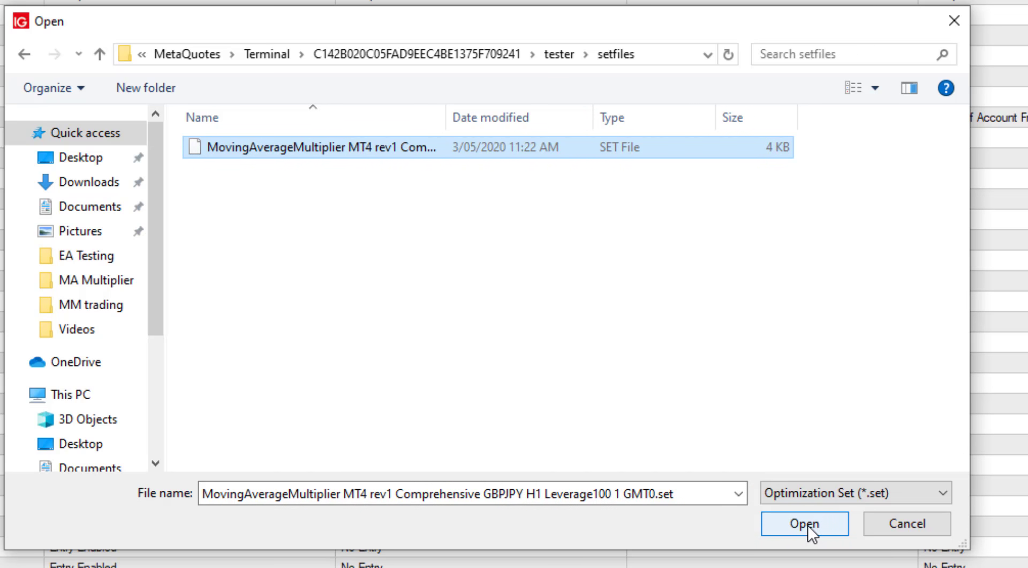
{"action": "left_click", "coordinate": [885, 533]}
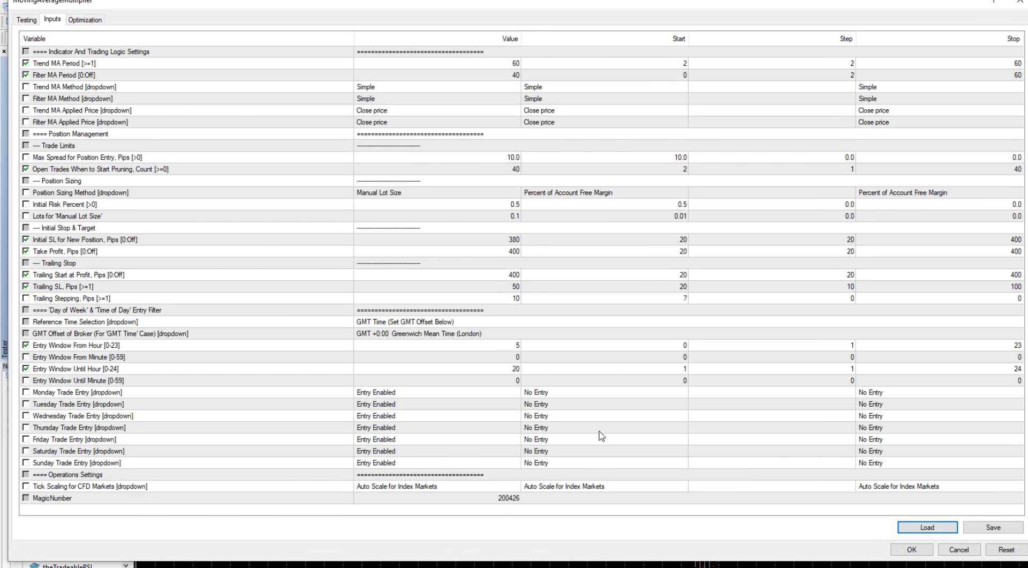
{"action": "mouse_move", "coordinate": [506, 372]}
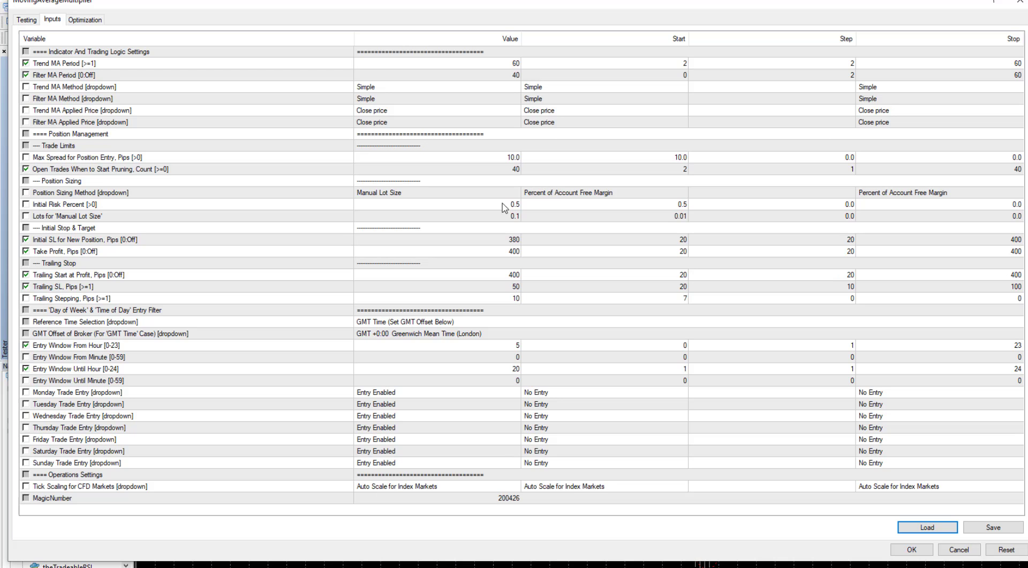
{"action": "mouse_move", "coordinate": [499, 419]}
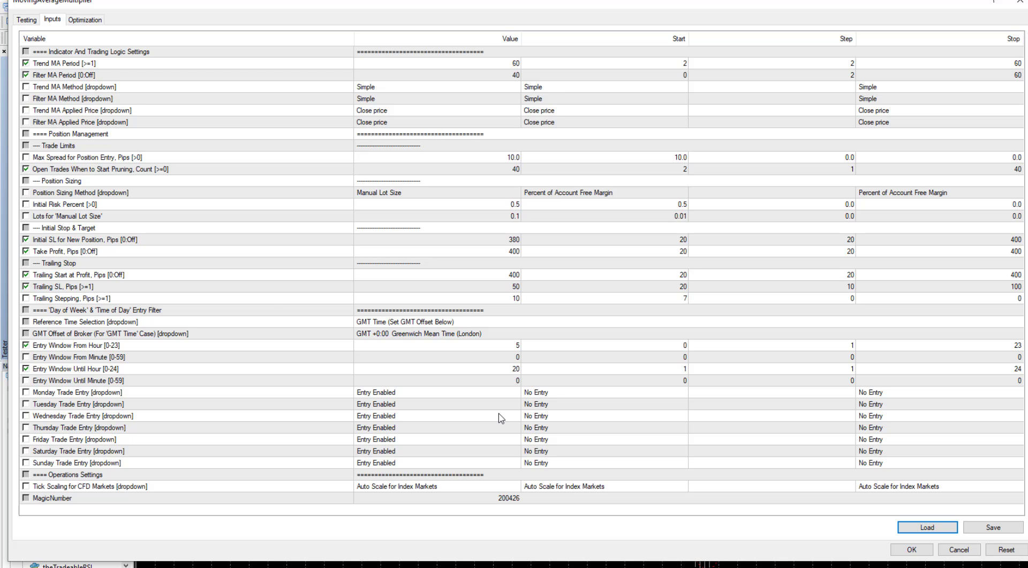
{"action": "mouse_move", "coordinate": [528, 62]}
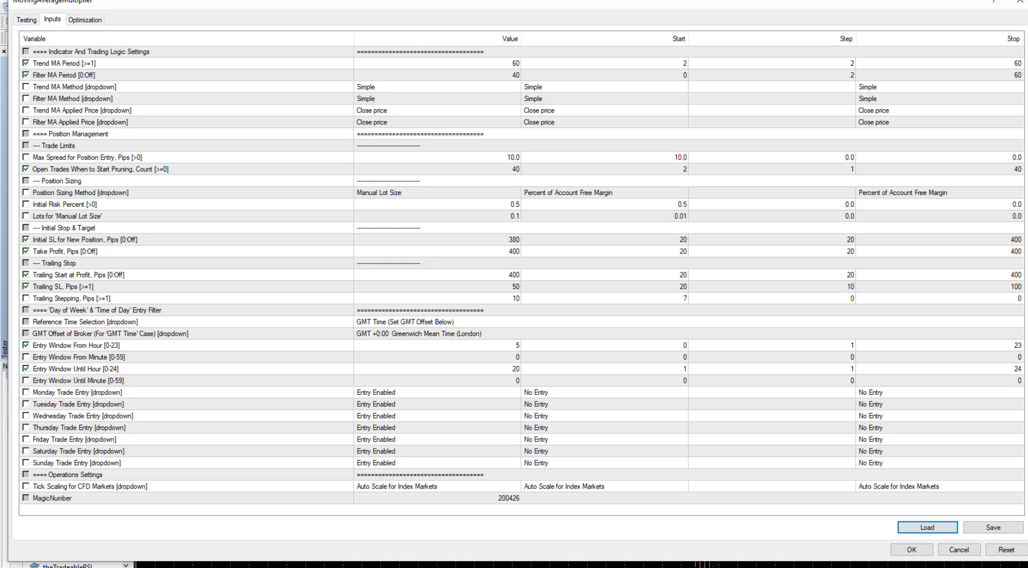
{"action": "mouse_move", "coordinate": [505, 511]}
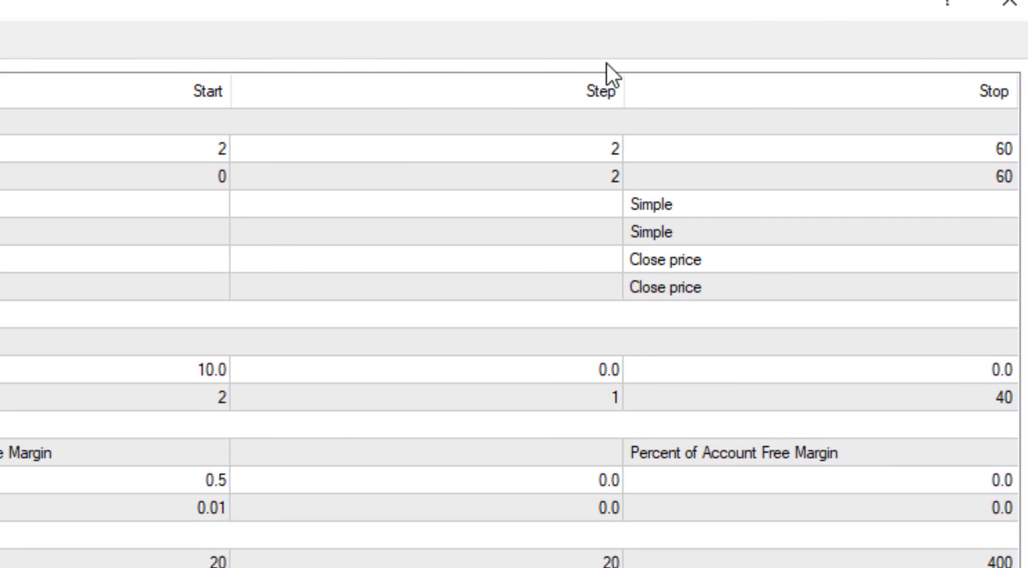
{"action": "mouse_move", "coordinate": [972, 220]}
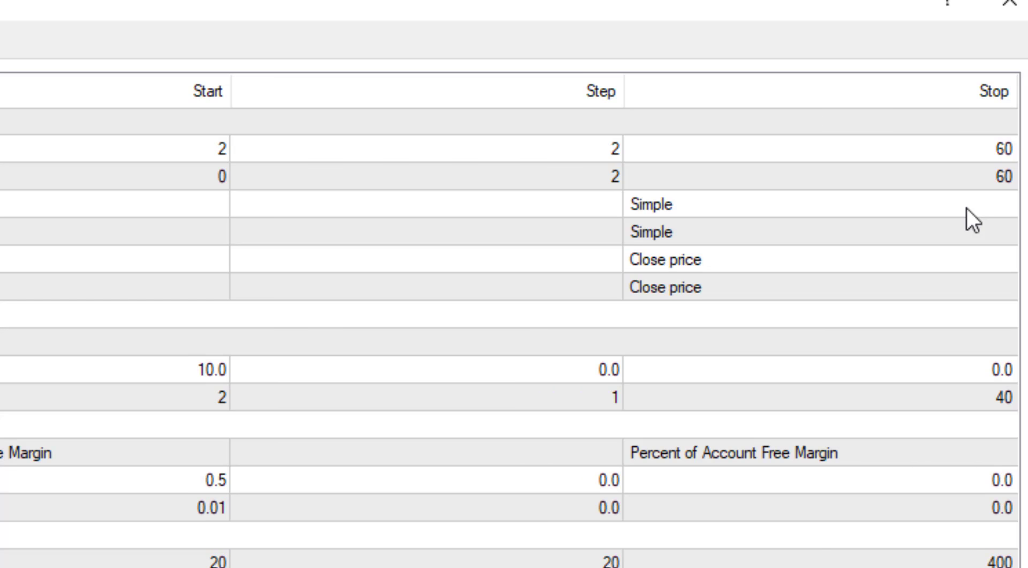
{"action": "mouse_move", "coordinate": [223, 163]}
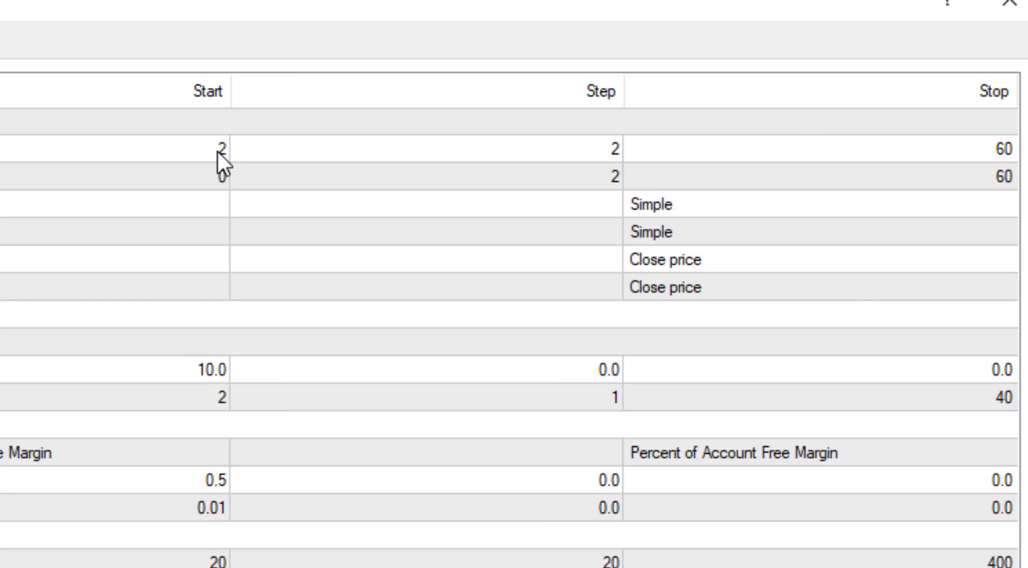
{"action": "mouse_move", "coordinate": [243, 159]}
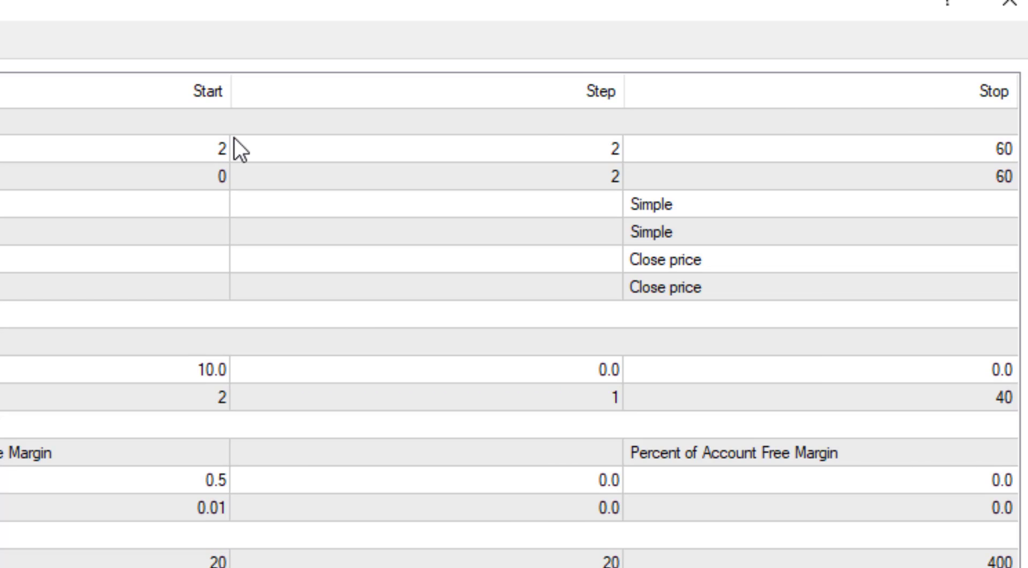
{"action": "mouse_move", "coordinate": [620, 166]}
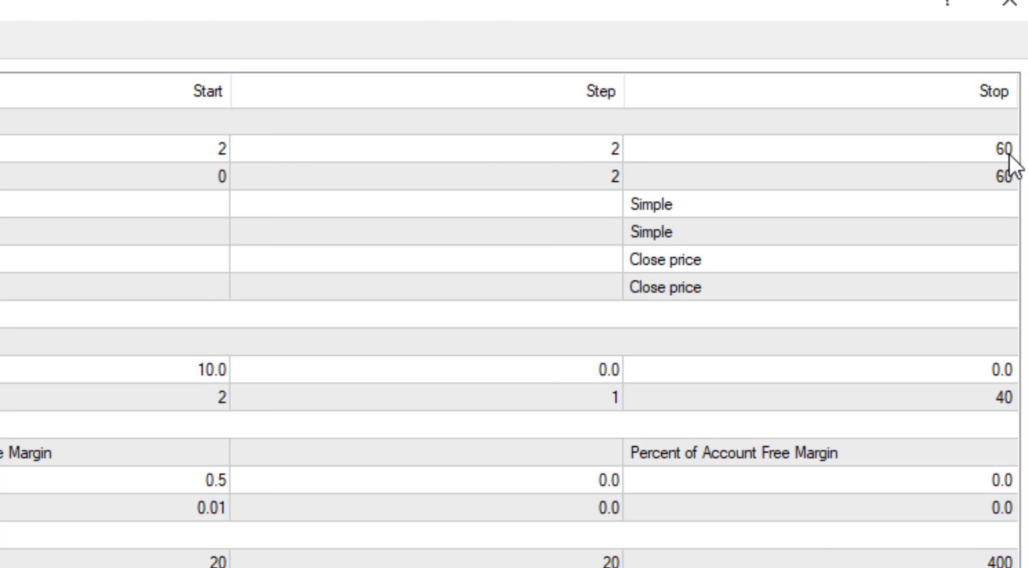
{"action": "mouse_move", "coordinate": [576, 180]}
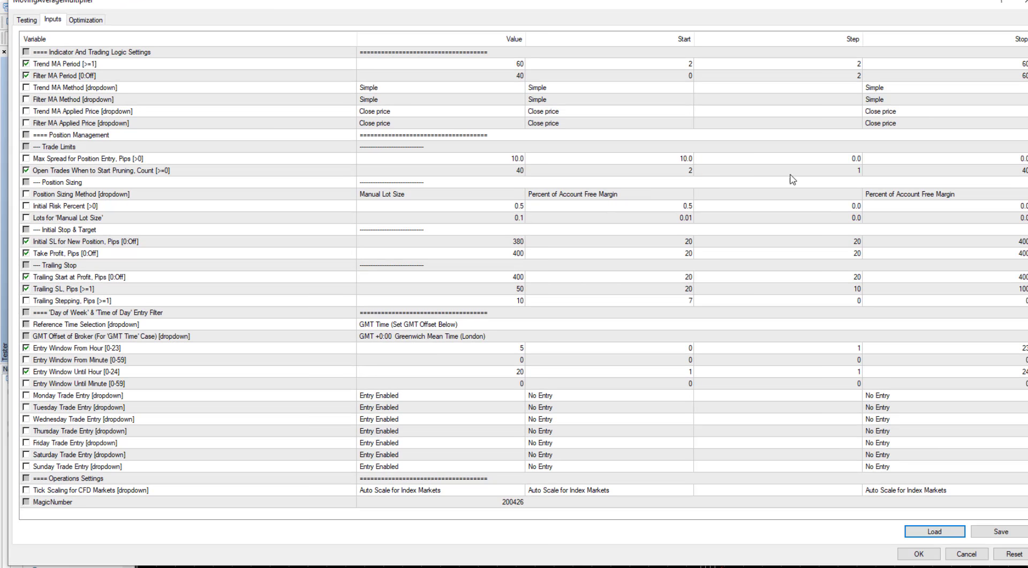
{"action": "mouse_move", "coordinate": [1020, 181]}
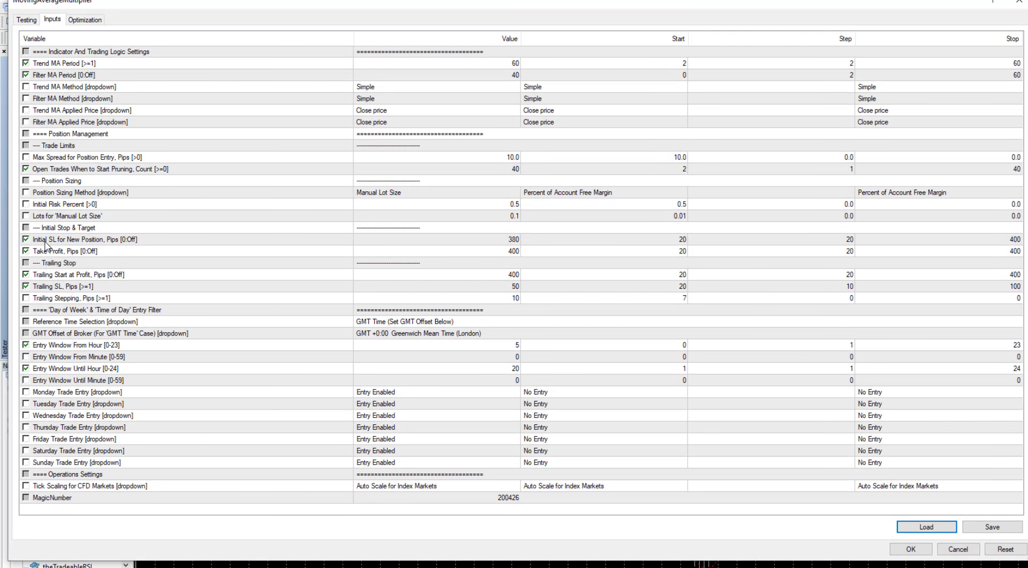
{"action": "mouse_move", "coordinate": [547, 262]}
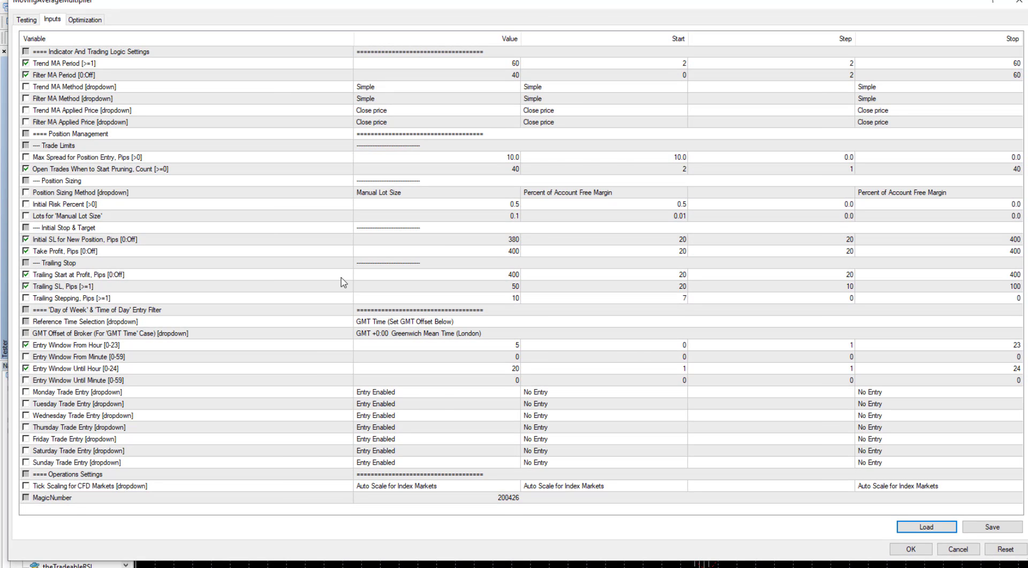
{"action": "mouse_move", "coordinate": [791, 241]}
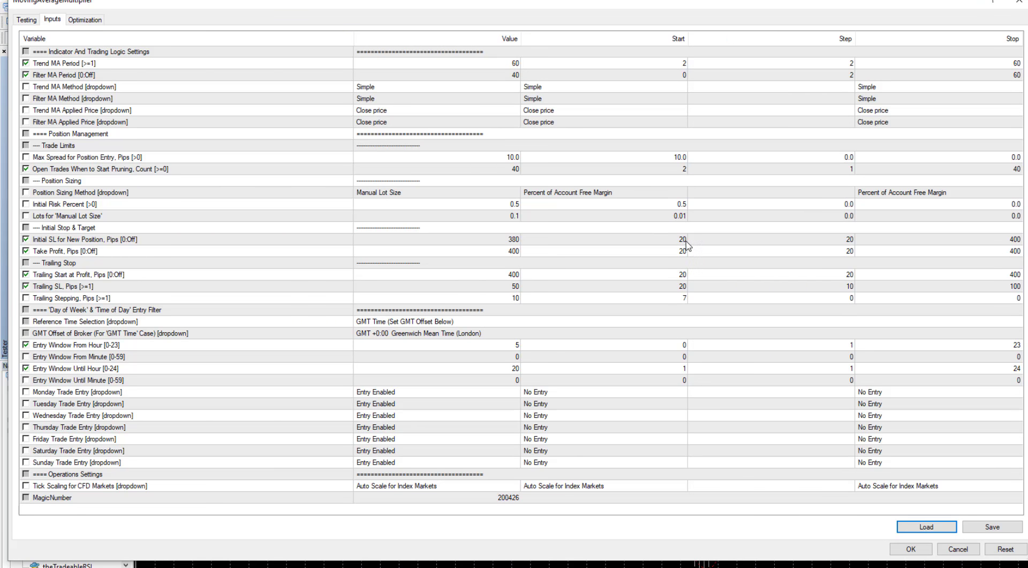
{"action": "mouse_move", "coordinate": [20, 258]}
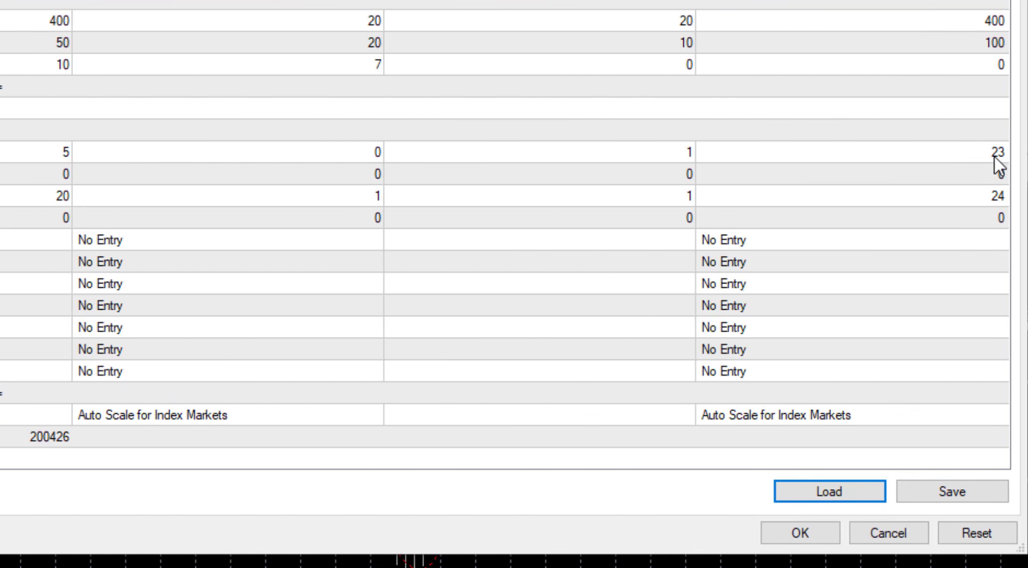
{"action": "mouse_move", "coordinate": [381, 207]}
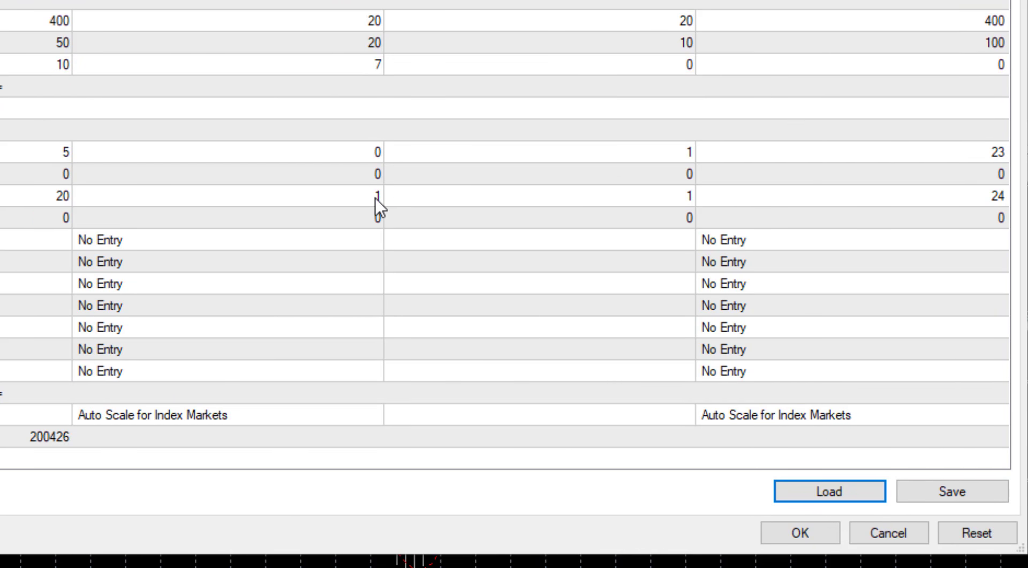
{"action": "mouse_move", "coordinate": [697, 205]}
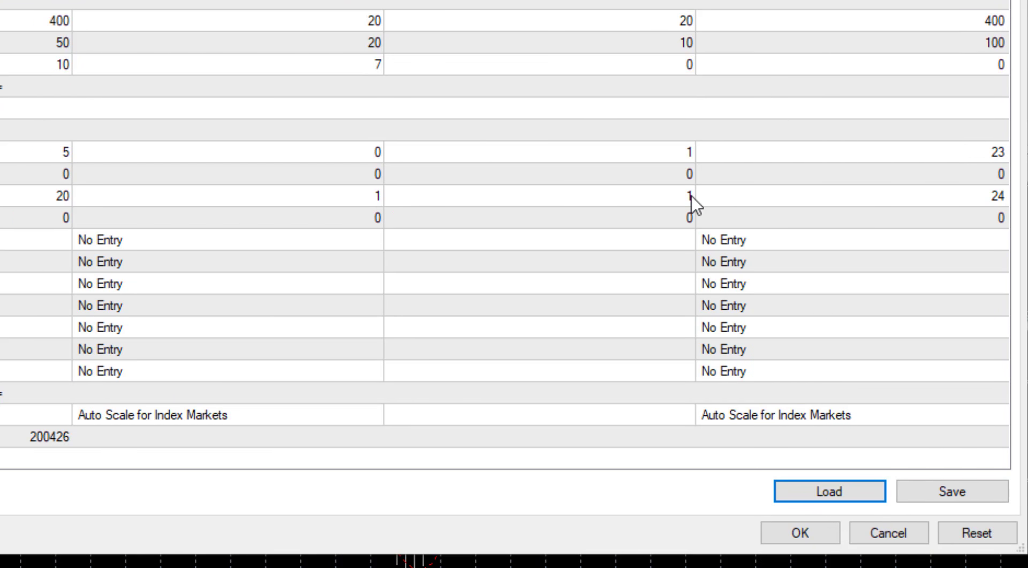
{"action": "mouse_move", "coordinate": [1000, 210]}
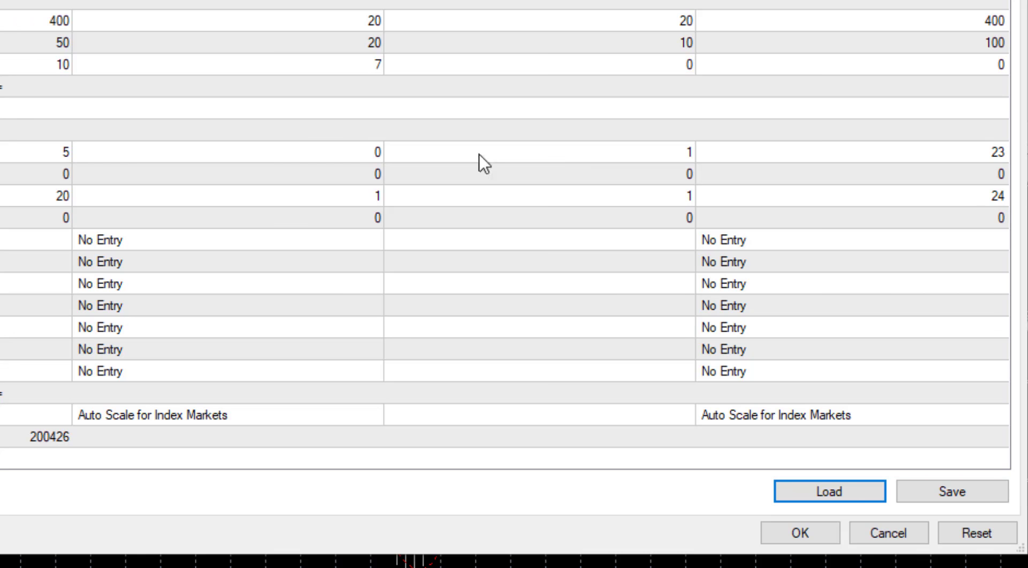
{"action": "mouse_move", "coordinate": [72, 515]}
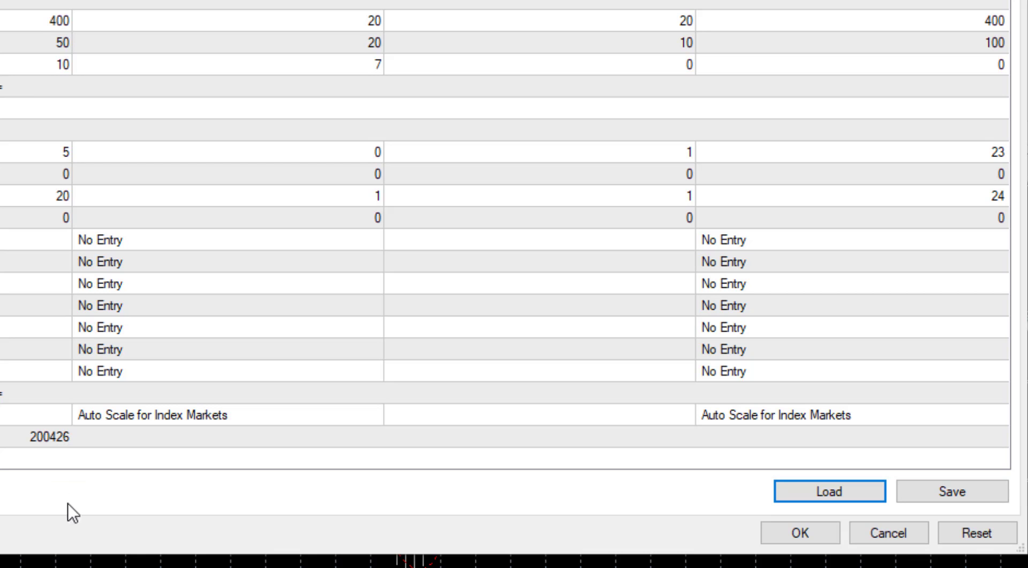
{"action": "mouse_move", "coordinate": [531, 278]}
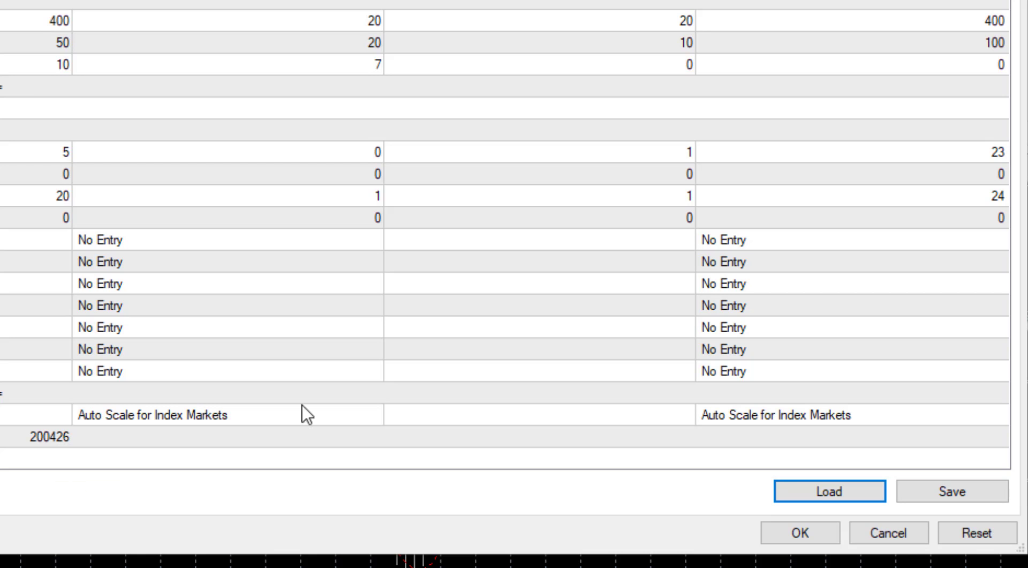
{"action": "mouse_move", "coordinate": [530, 276]}
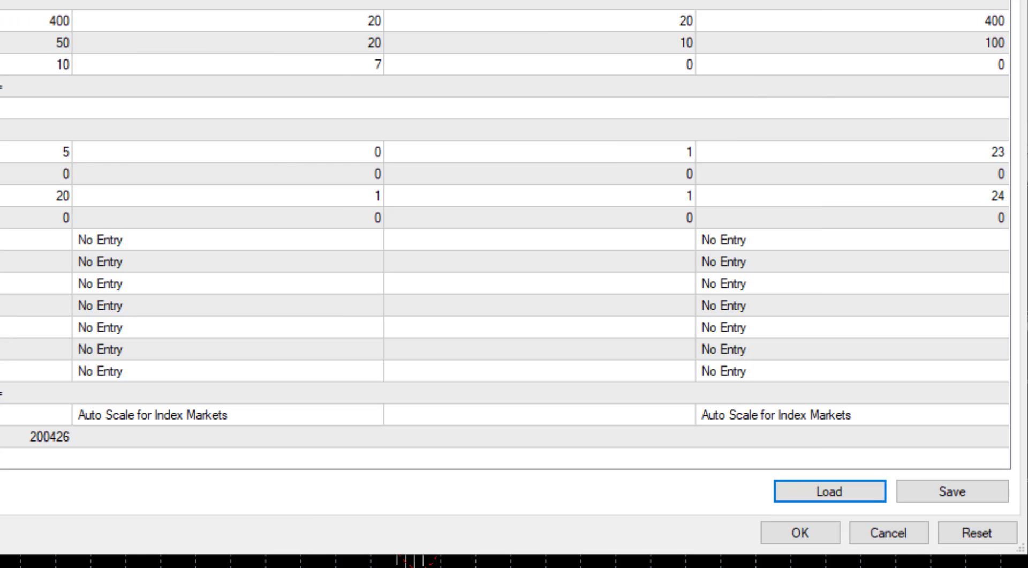
{"action": "scroll", "scroll_direction": "up", "scroll_amount": 3}
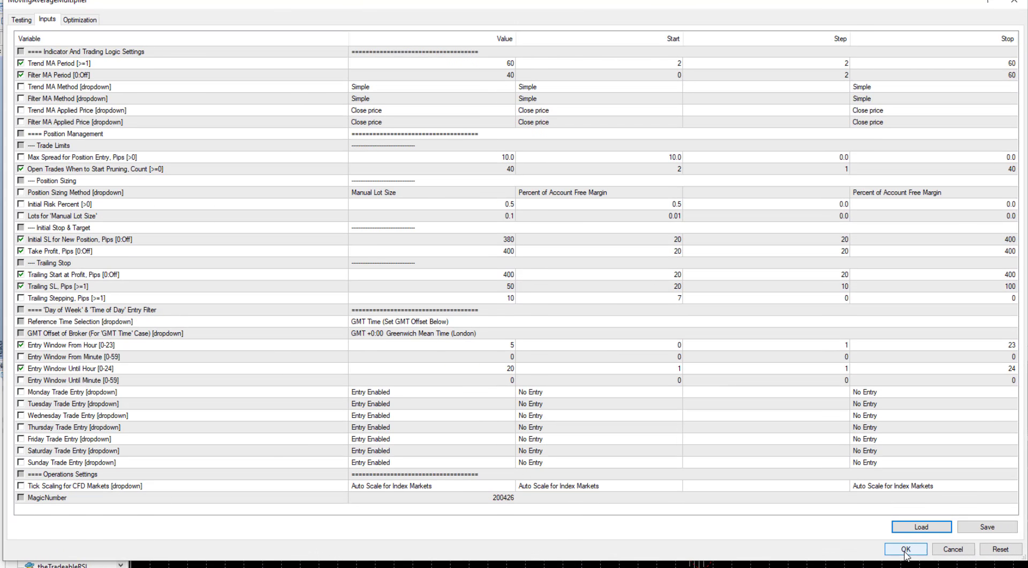
Confirm Expert properties with OK and reopen the terminal's data folder from File
{"action": "left_click", "coordinate": [905, 549]}
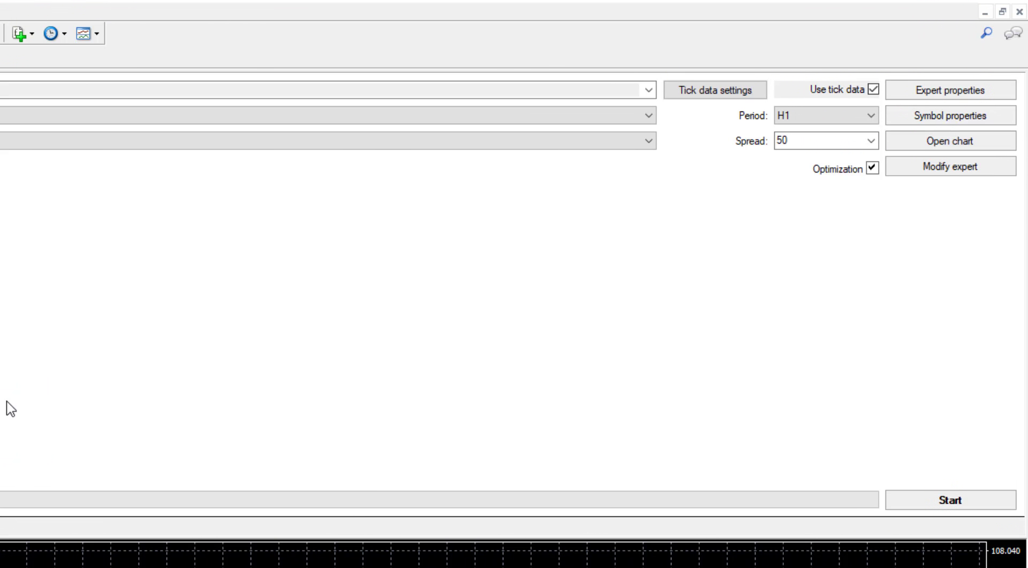
{"action": "mouse_move", "coordinate": [515, 414]}
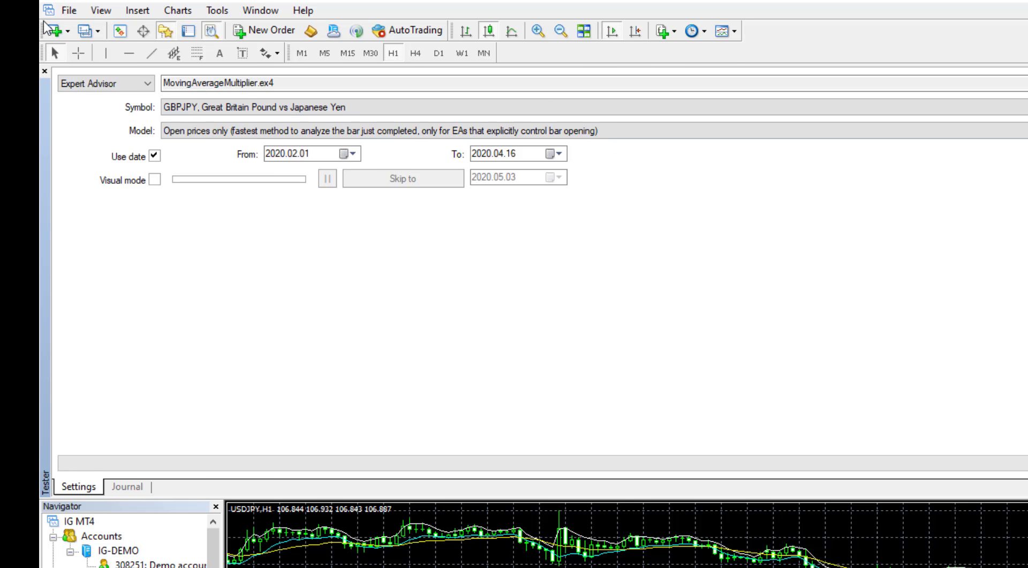
{"action": "left_click", "coordinate": [68, 10]}
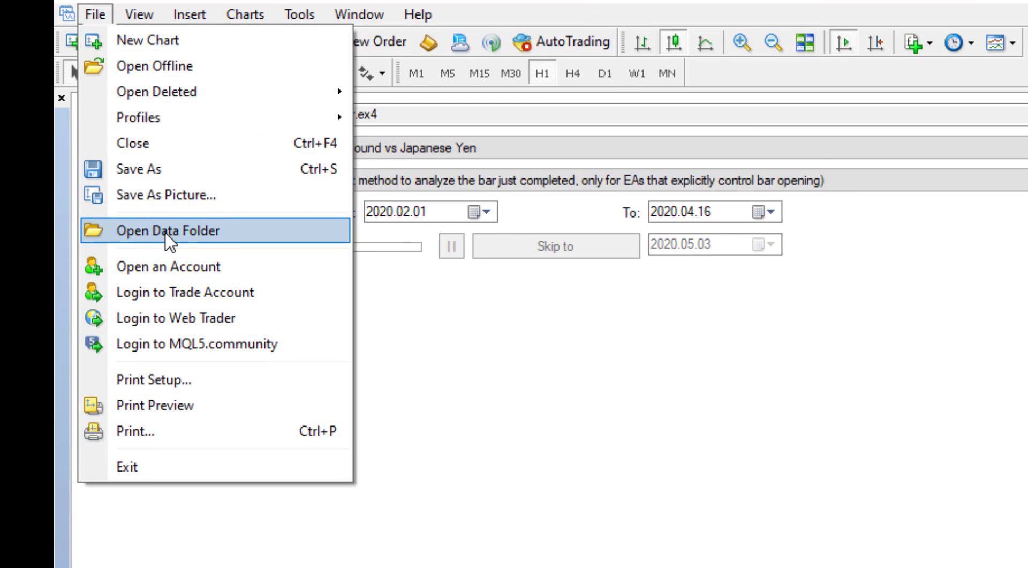
{"action": "left_click", "coordinate": [166, 230]}
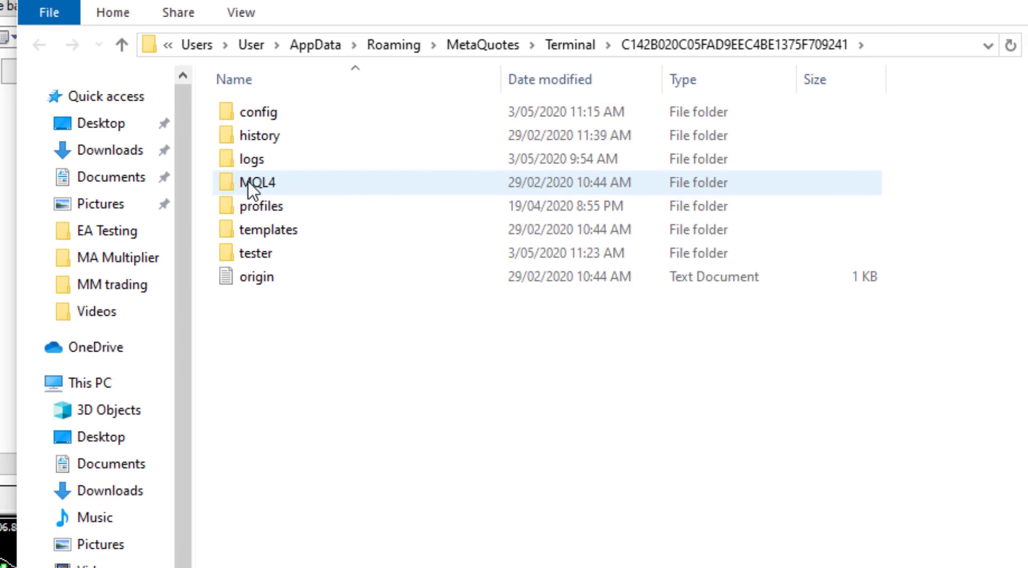
Open MQL4 > Presets, see it is empty, and go back up to MQL4
{"action": "double_click", "coordinate": [261, 182]}
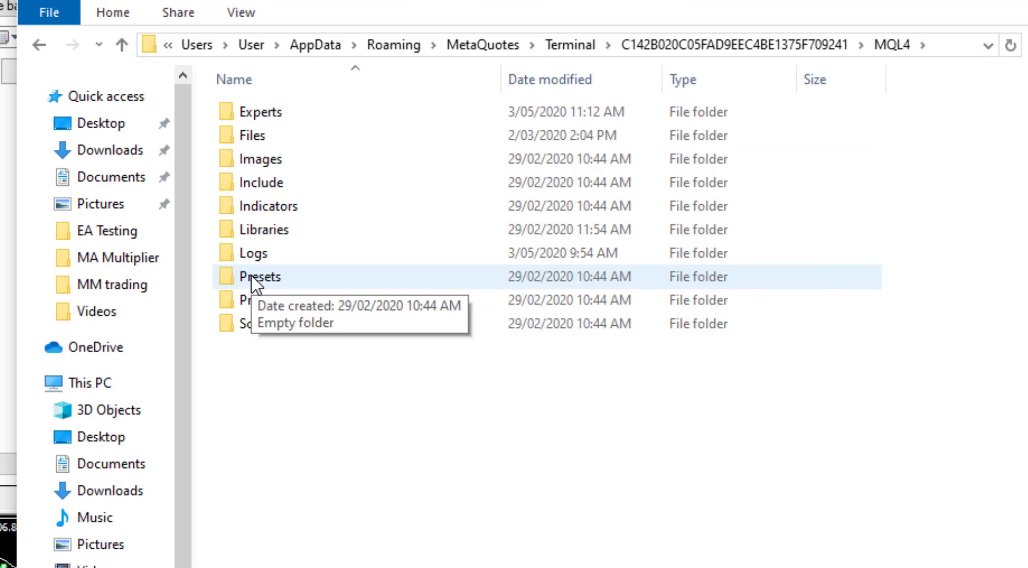
{"action": "double_click", "coordinate": [263, 276]}
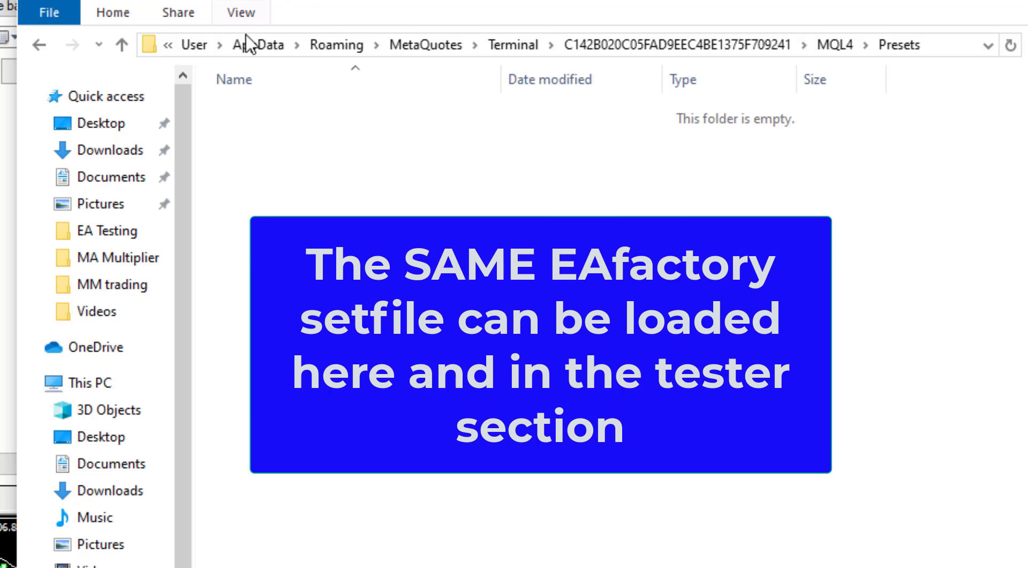
{"action": "mouse_move", "coordinate": [583, 125]}
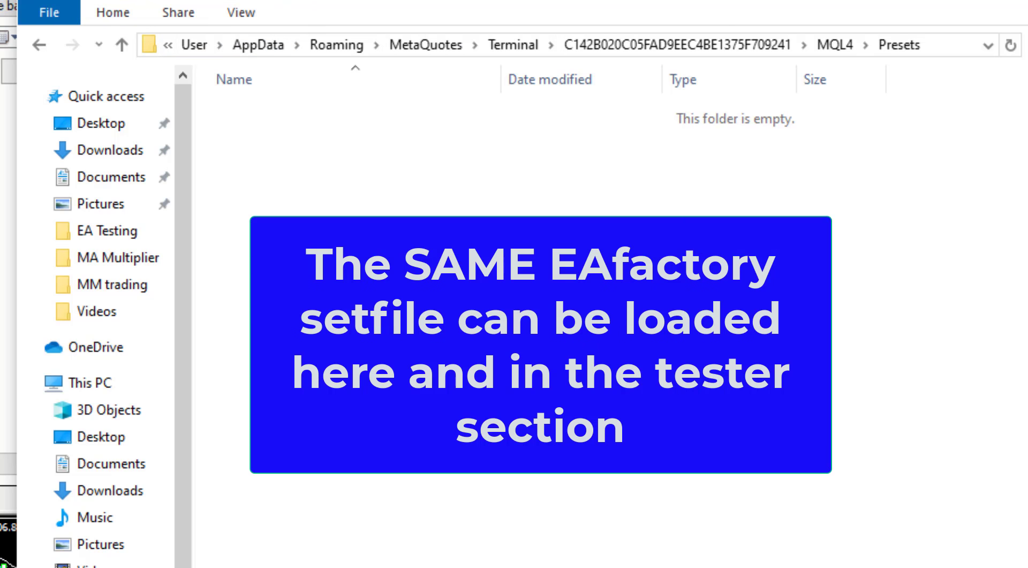
{"action": "mouse_move", "coordinate": [639, 197]}
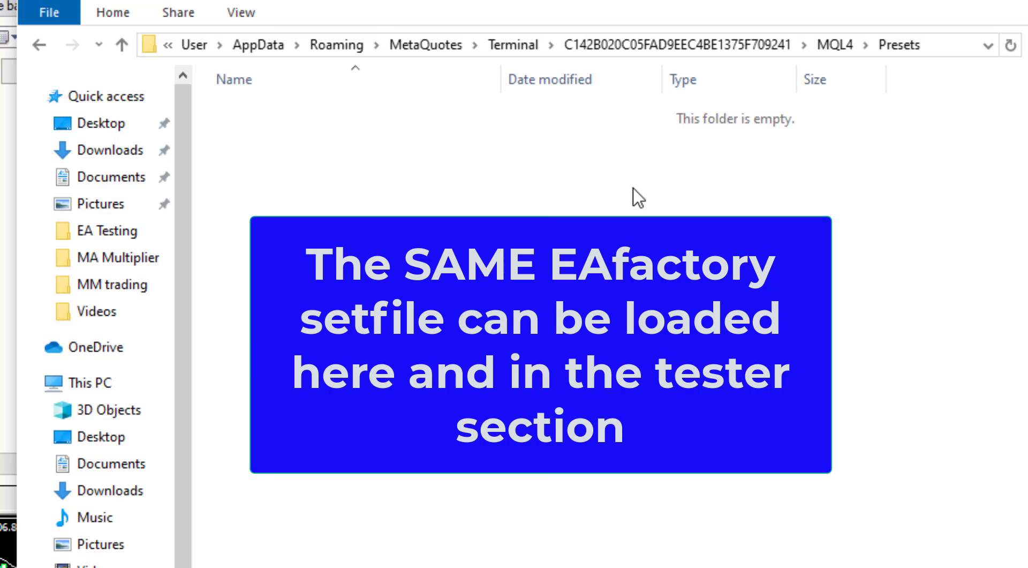
{"action": "mouse_move", "coordinate": [36, 40]}
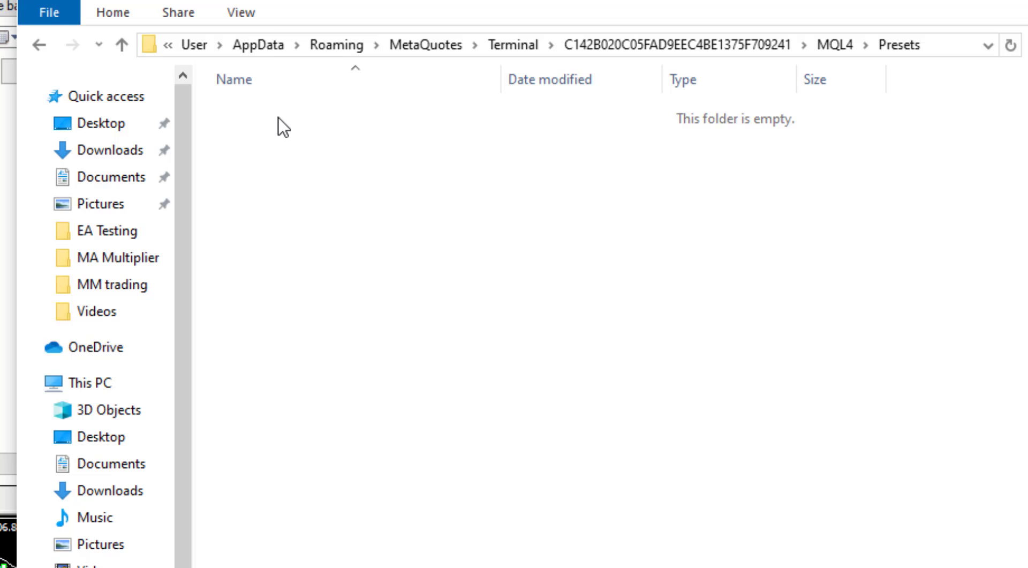
{"action": "left_click", "coordinate": [123, 44]}
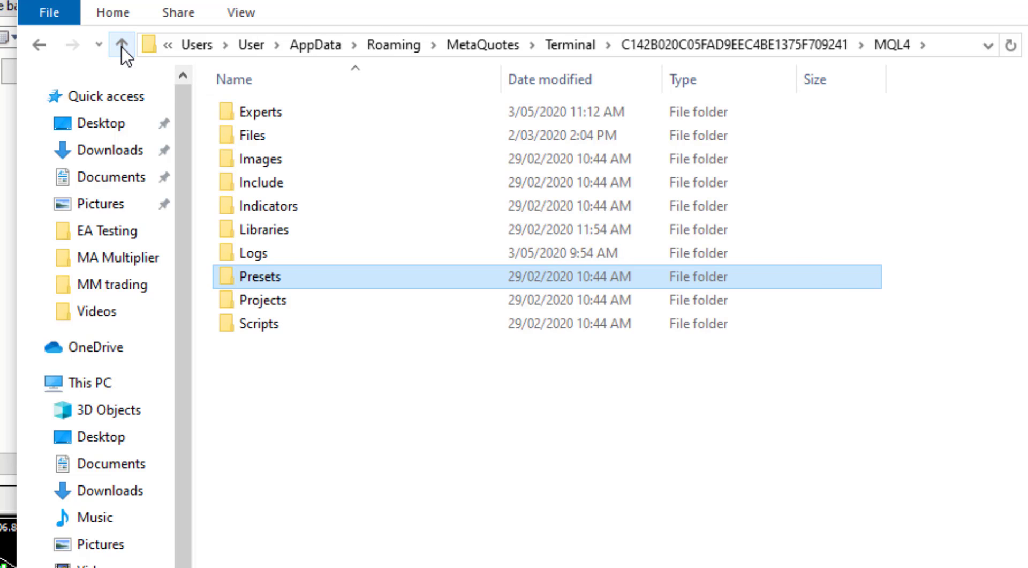
Go up to the terminal data folder and open tester to view setfiles
{"action": "left_click", "coordinate": [122, 44]}
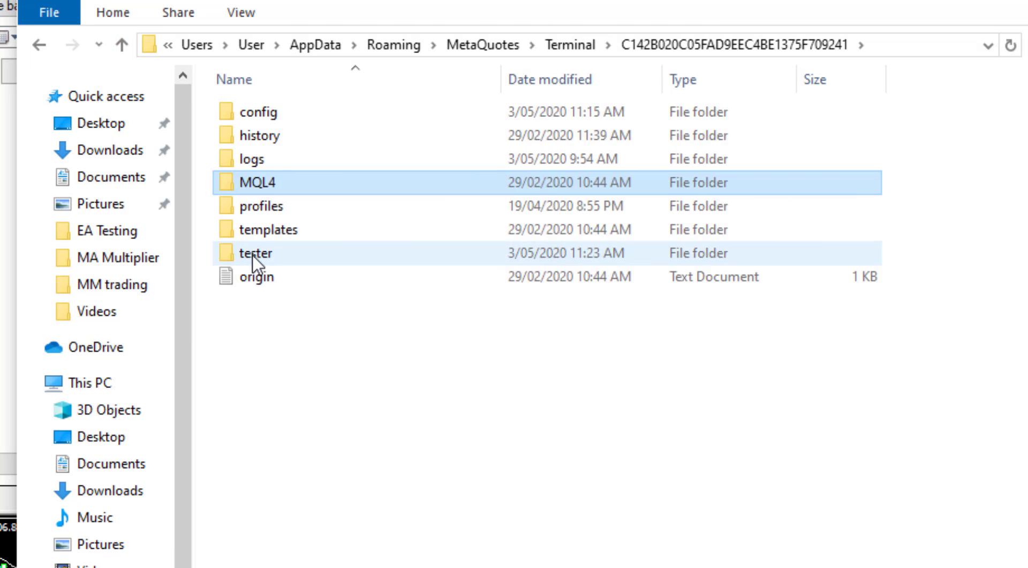
{"action": "double_click", "coordinate": [262, 253]}
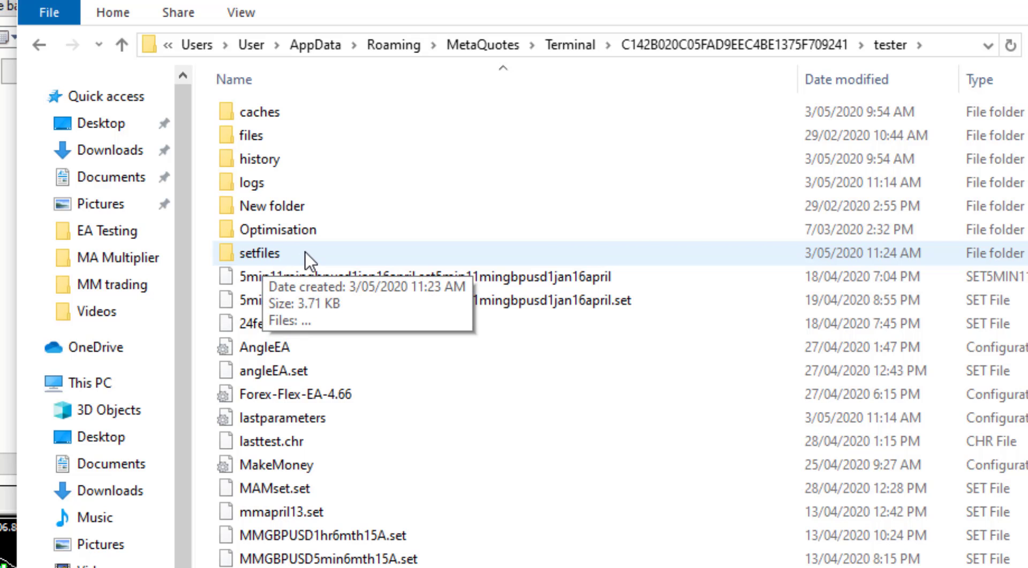
{"action": "mouse_move", "coordinate": [309, 257]}
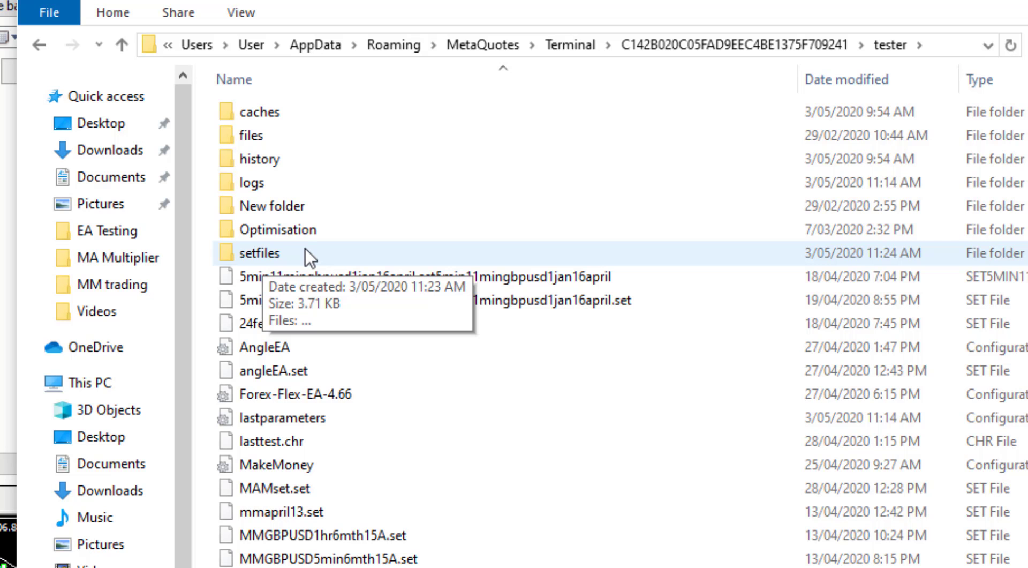
{"action": "mouse_move", "coordinate": [299, 266]}
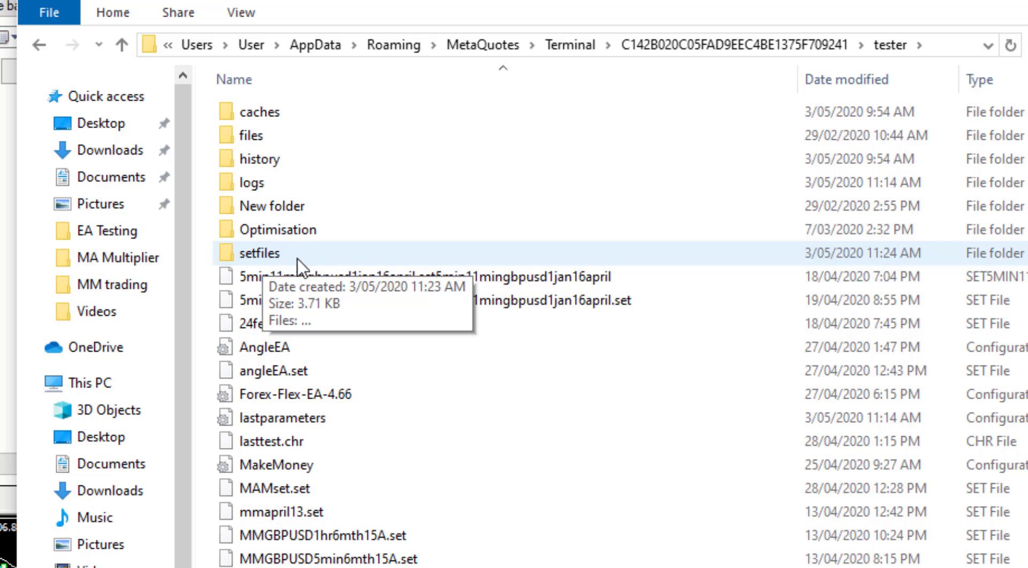